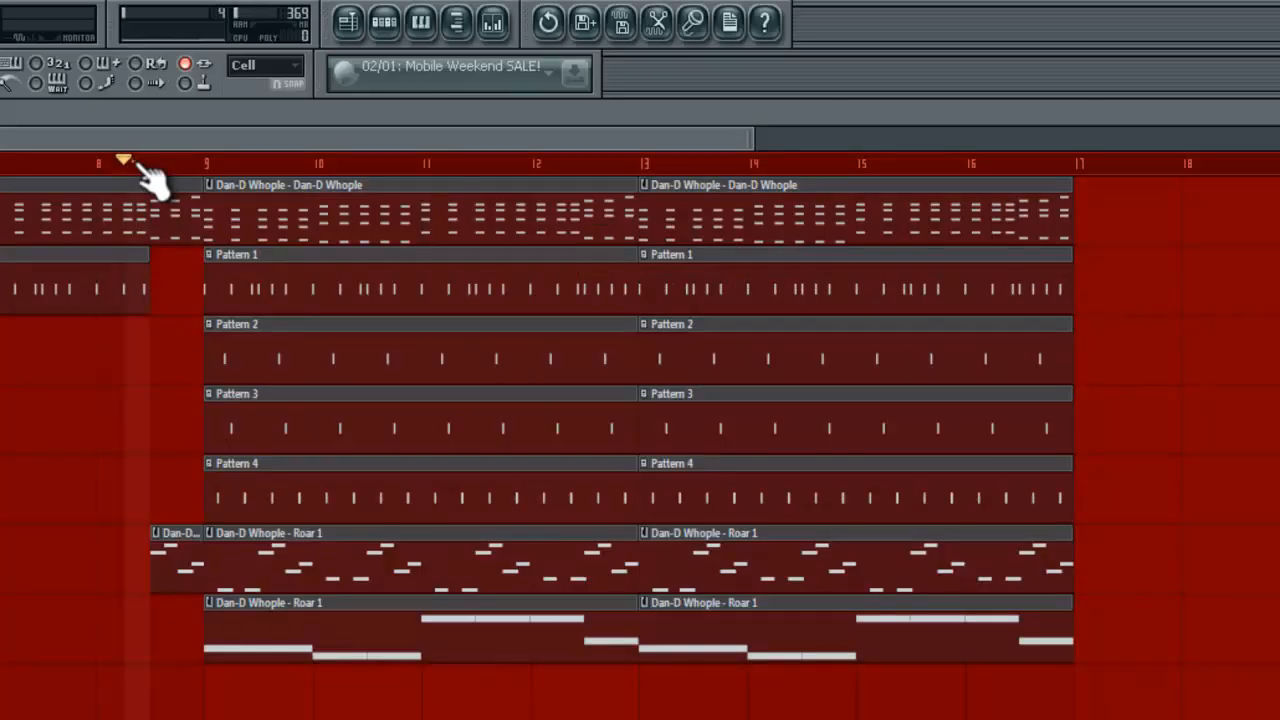
# Step: Close the Roar 1 Harmor window to reveal the project's channel rack
pyautogui.click(150, 162)
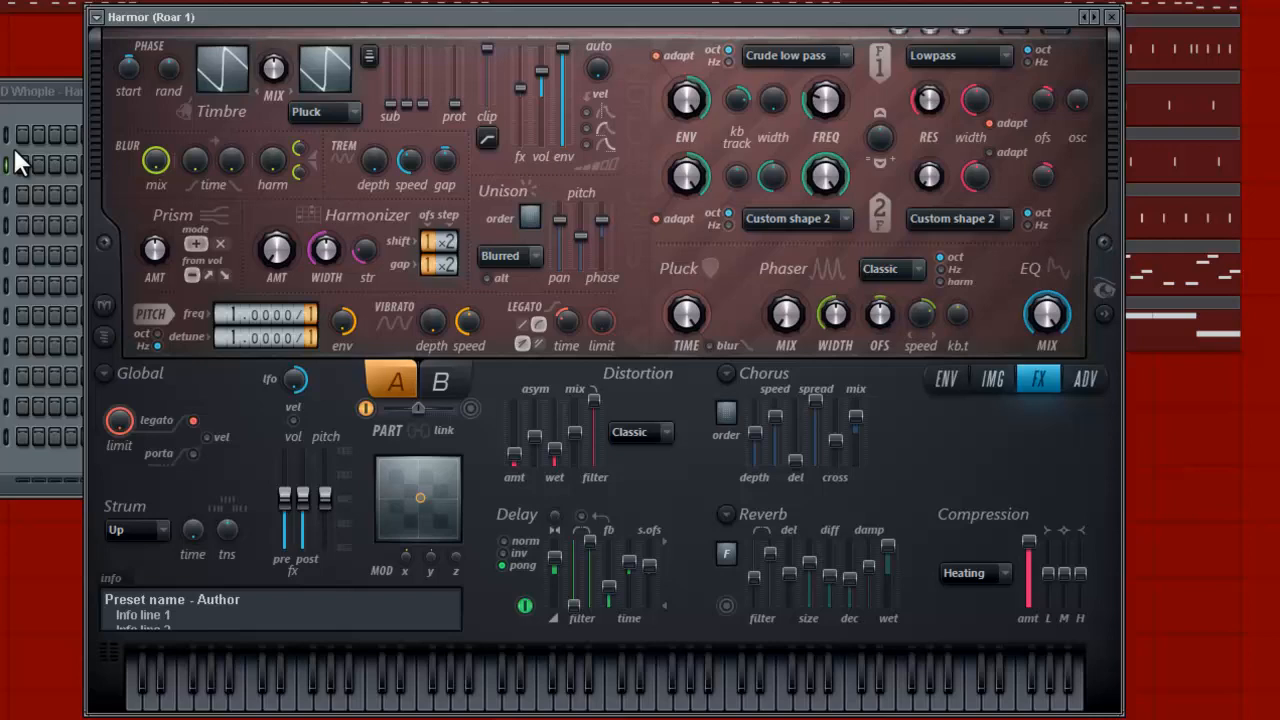
pyautogui.moveTo(15, 200)
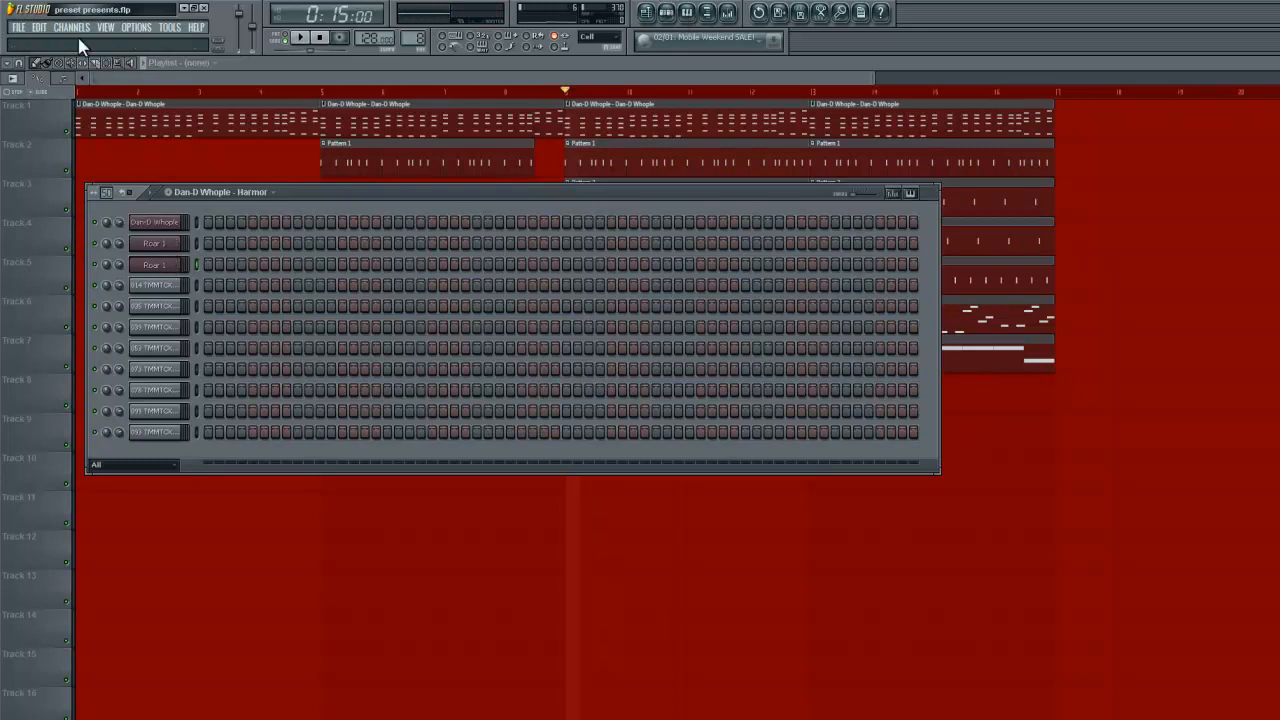
# Step: Insert a new Harmor instrument channel from the Channels > Add one menu
pyautogui.click(71, 27)
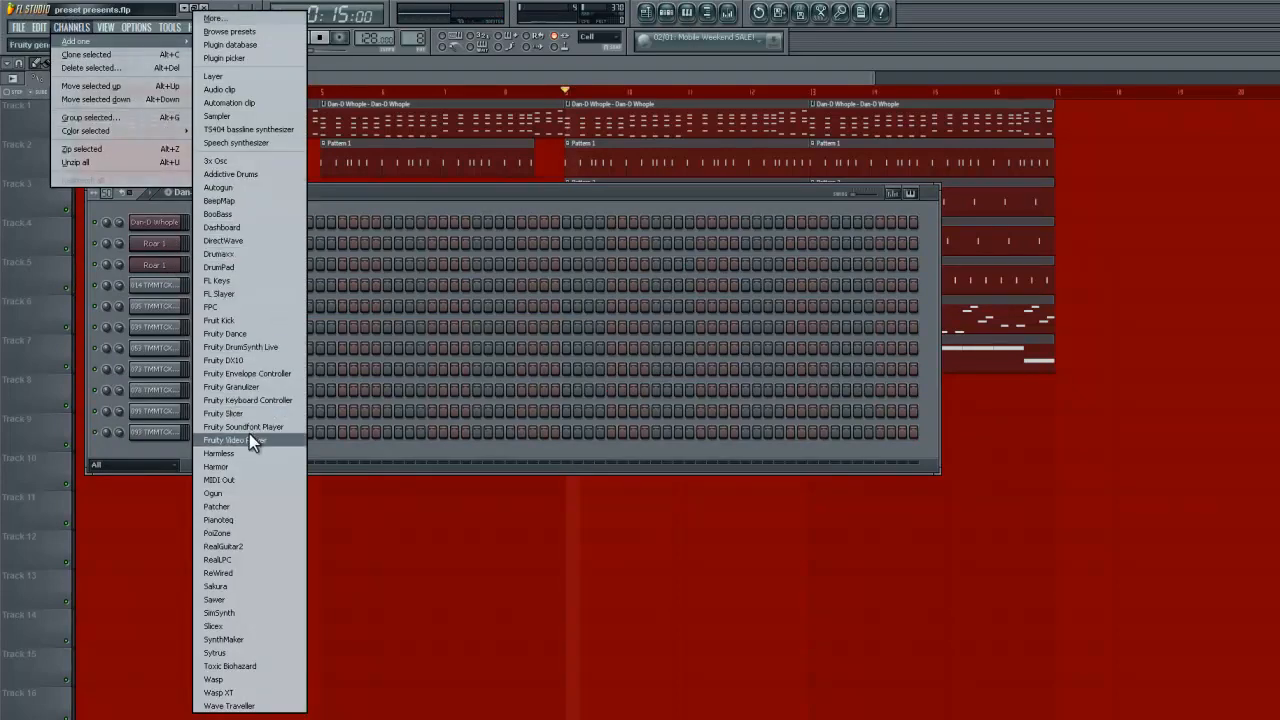
pyautogui.click(215, 466)
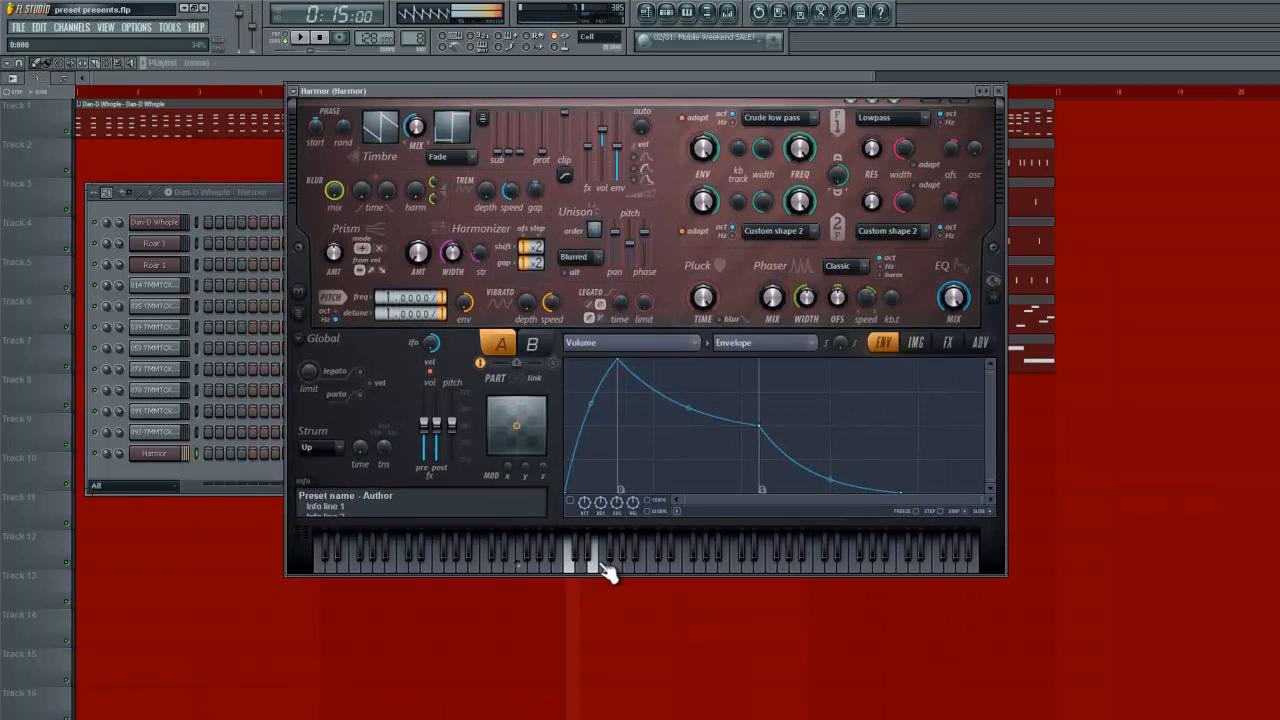
pyautogui.moveTo(975, 560)
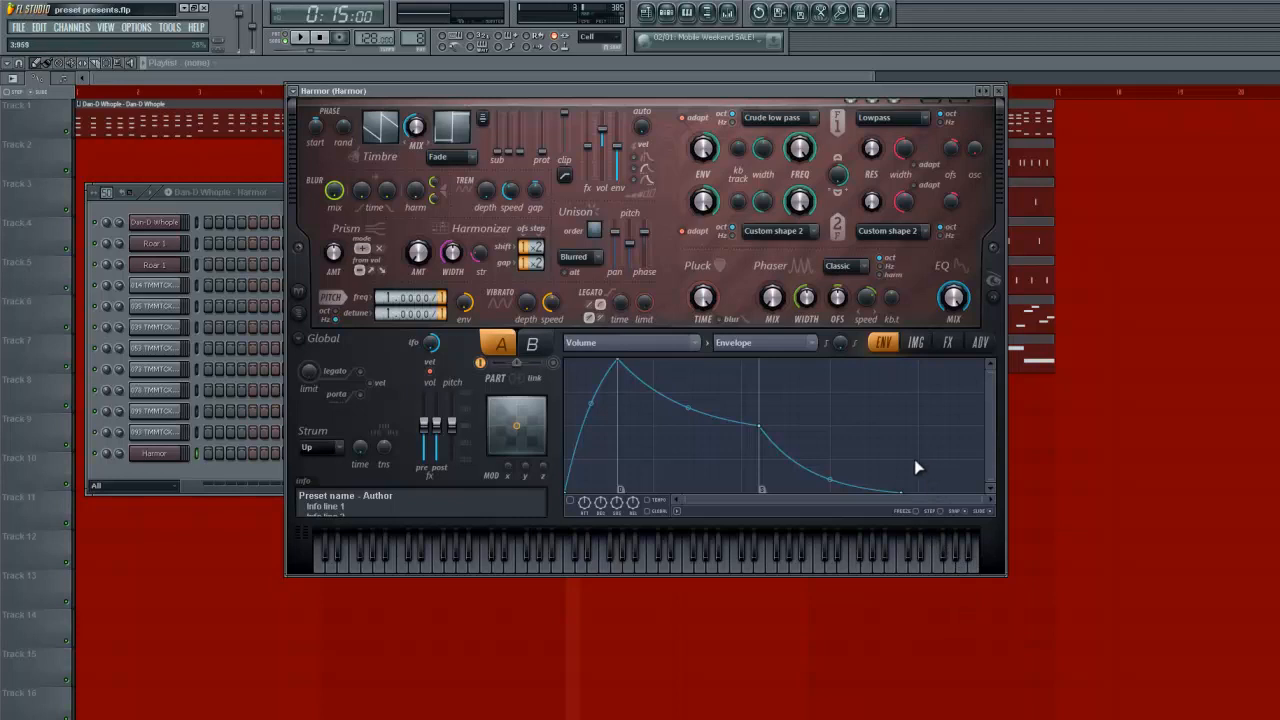
pyautogui.moveTo(878, 510)
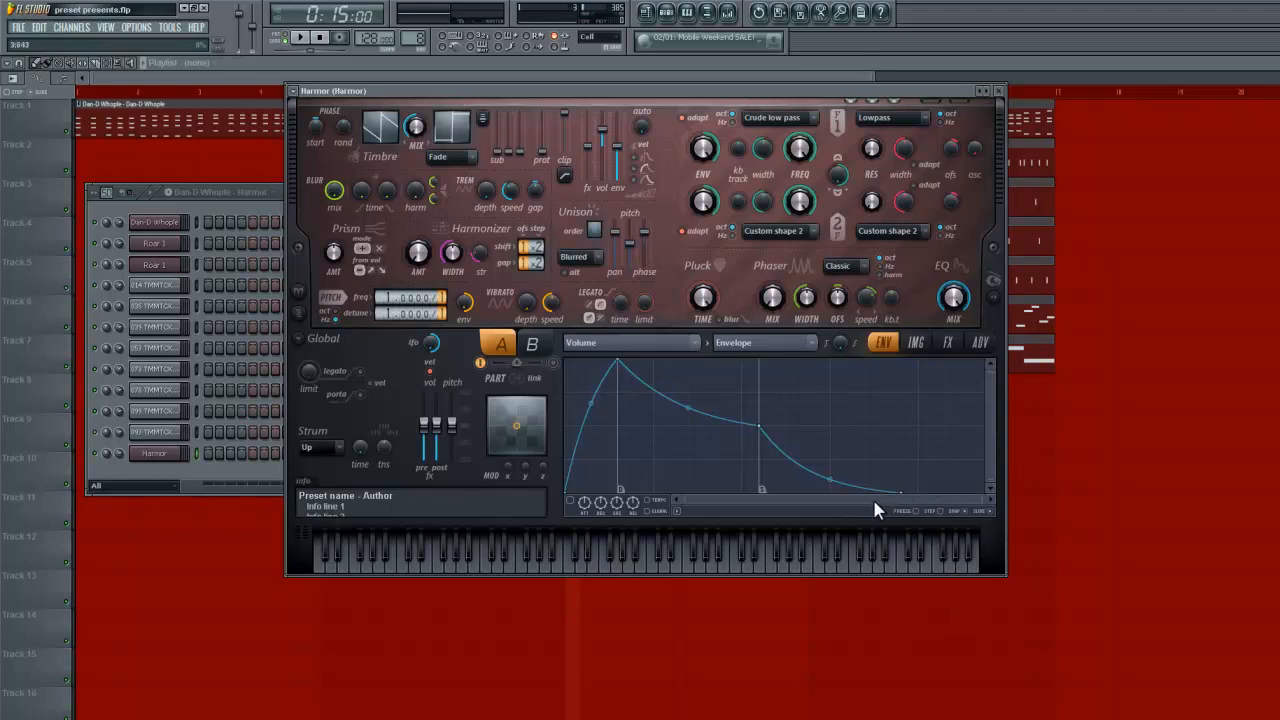
pyautogui.moveTo(893, 488)
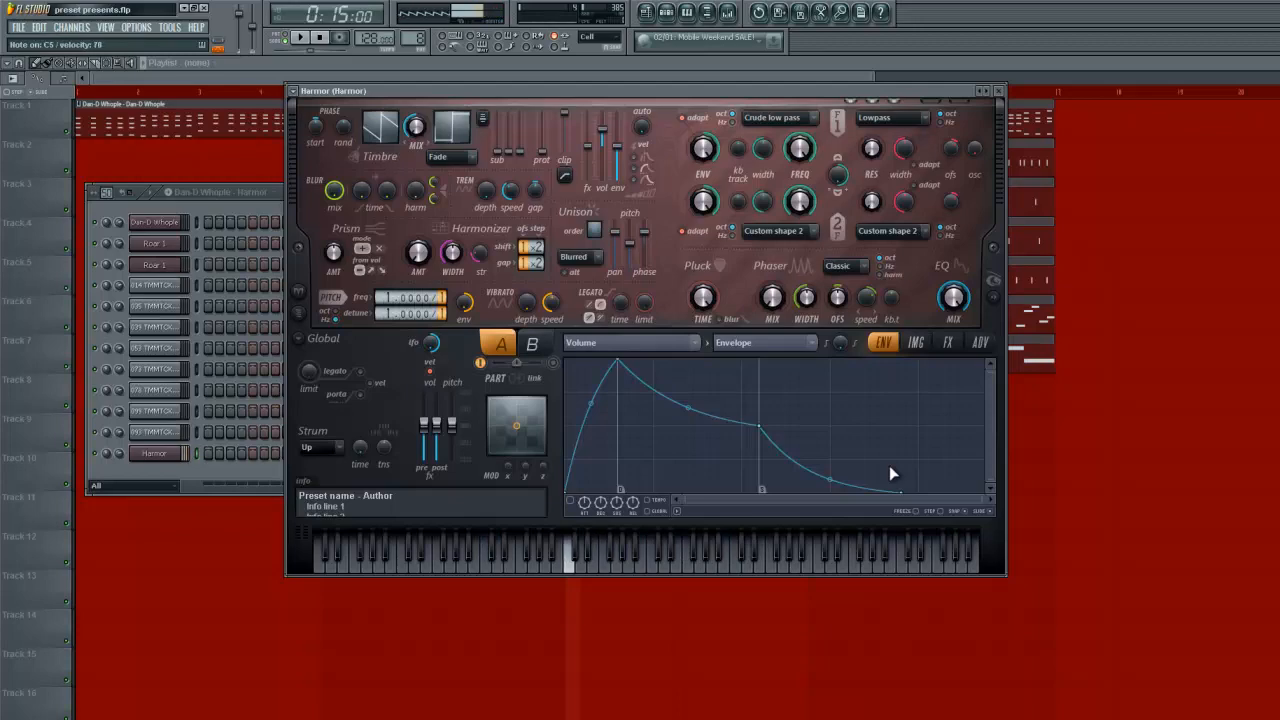
pyautogui.click(570, 555)
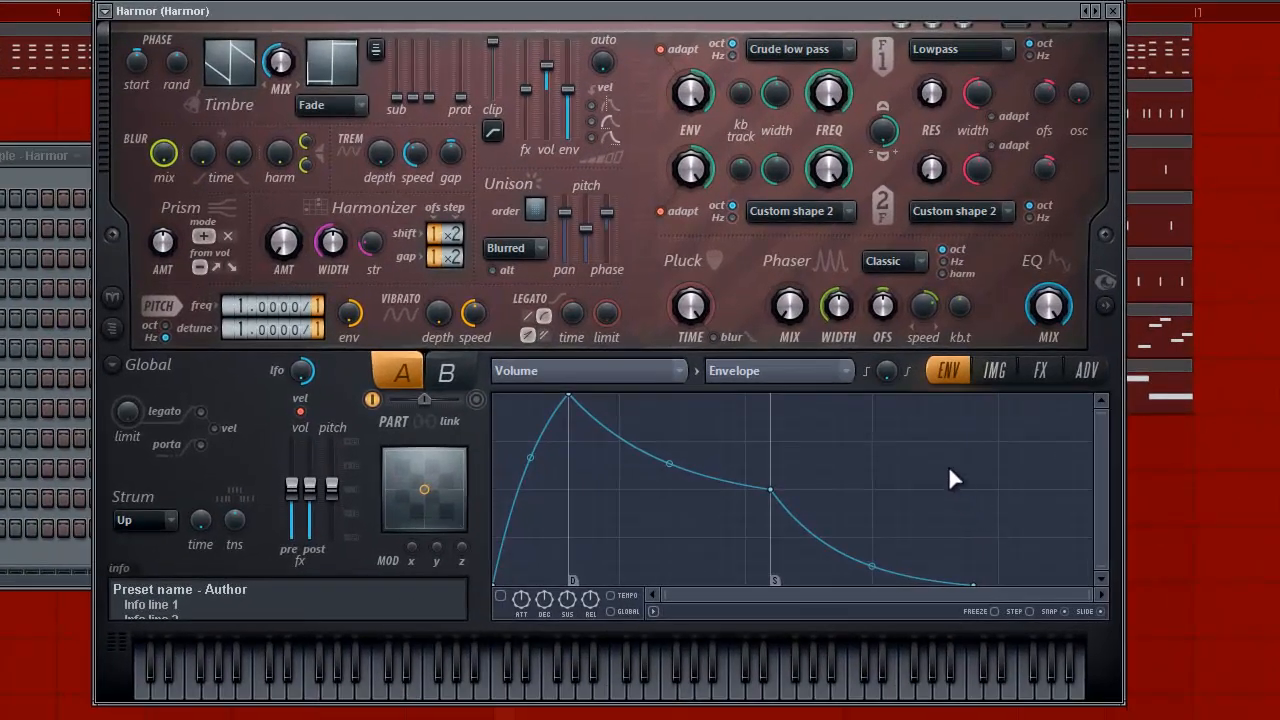
pyautogui.moveTo(922, 443)
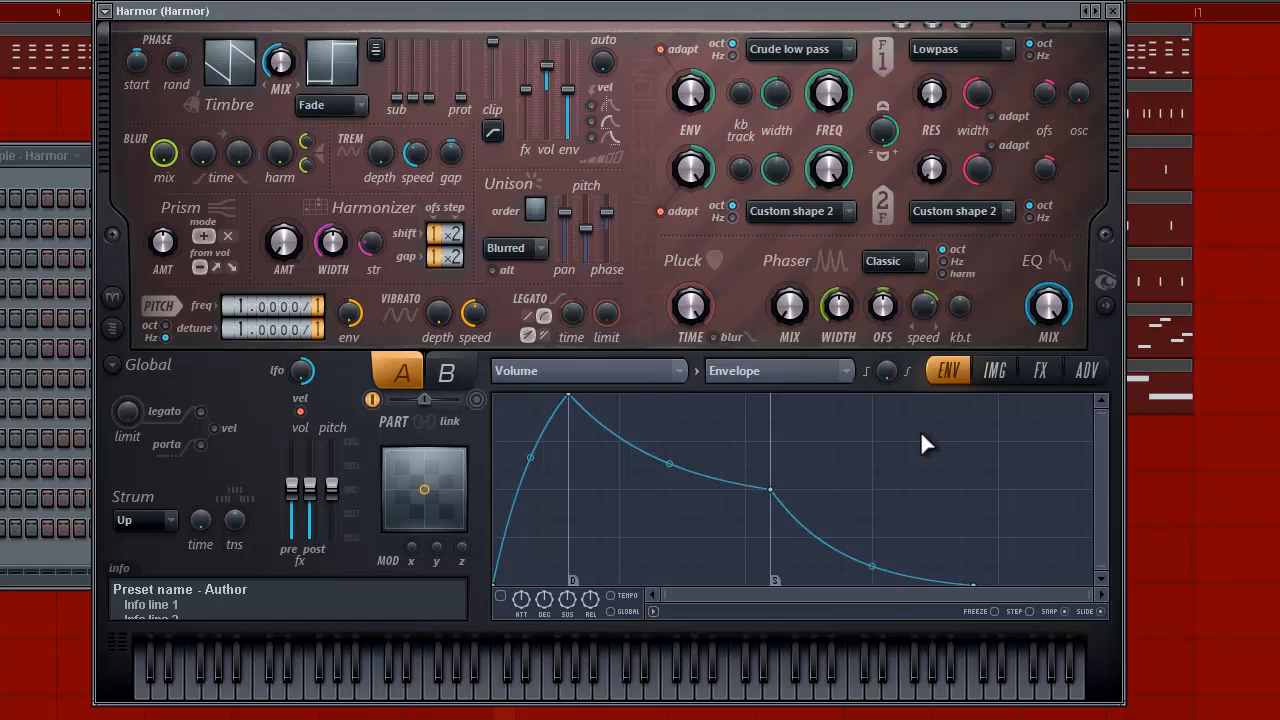
pyautogui.moveTo(720, 470)
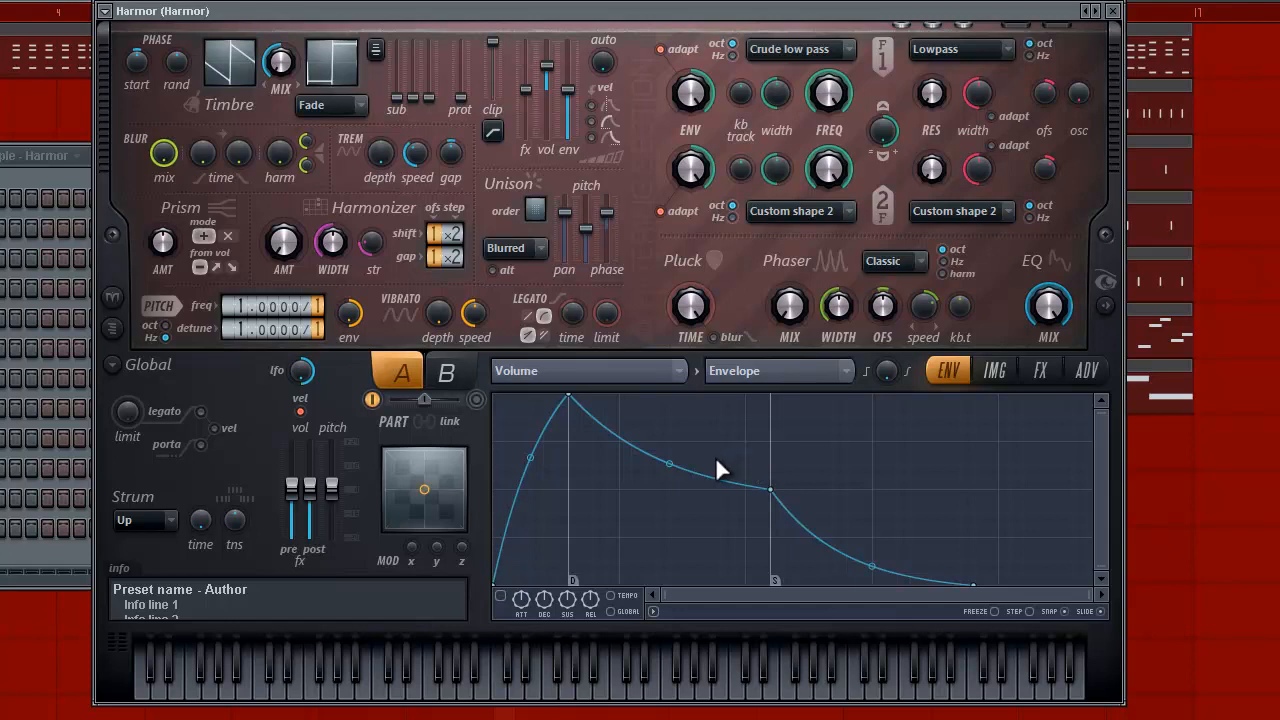
pyautogui.moveTo(758, 413)
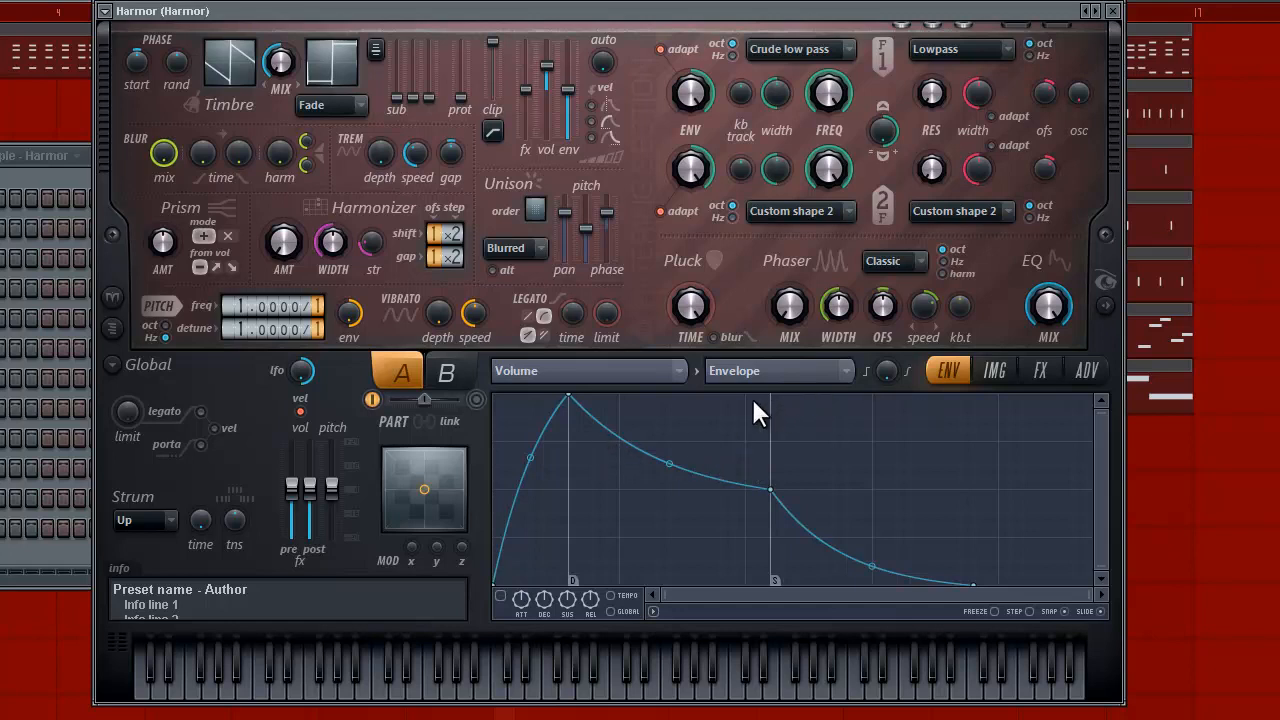
pyautogui.moveTo(743, 458)
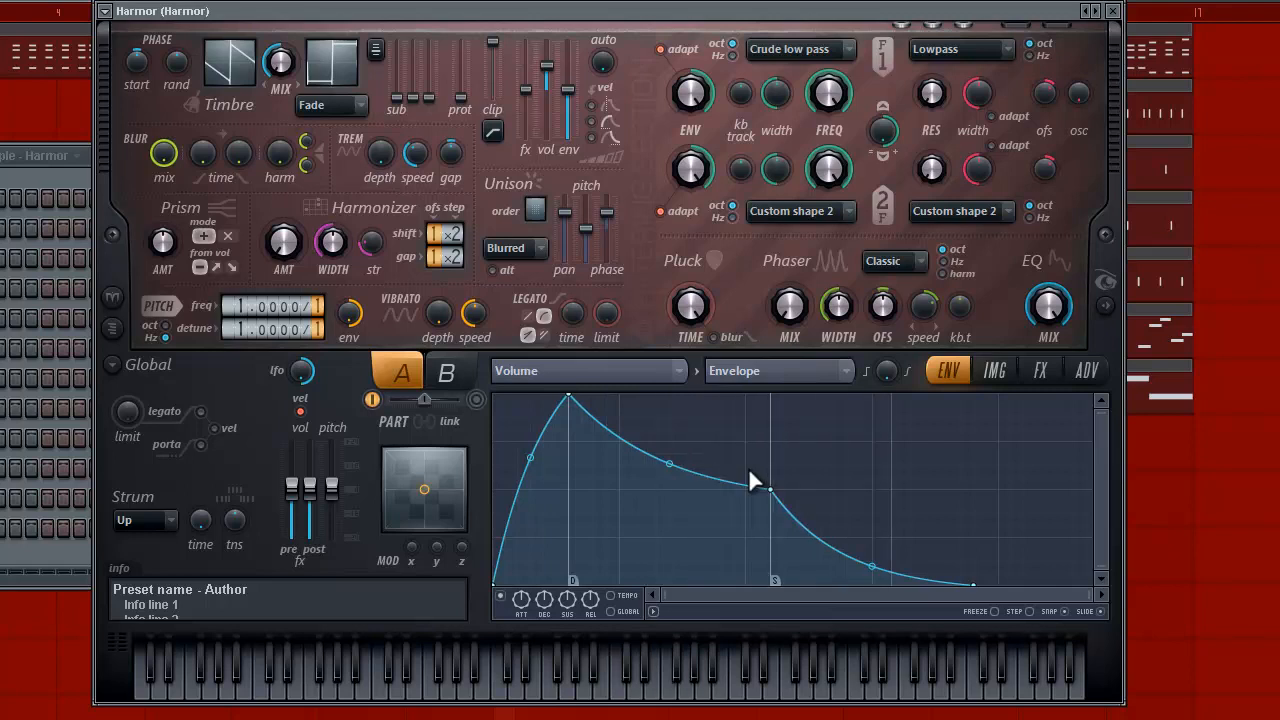
pyautogui.moveTo(735, 440)
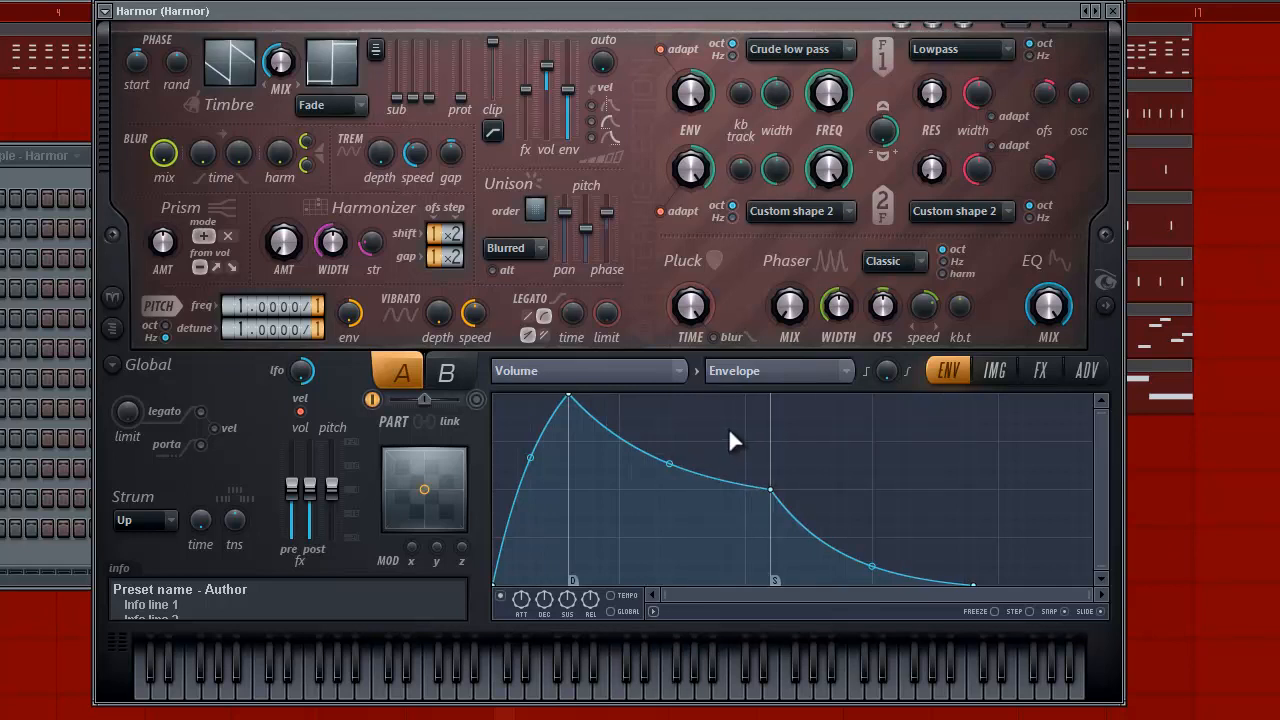
pyautogui.moveTo(558, 432)
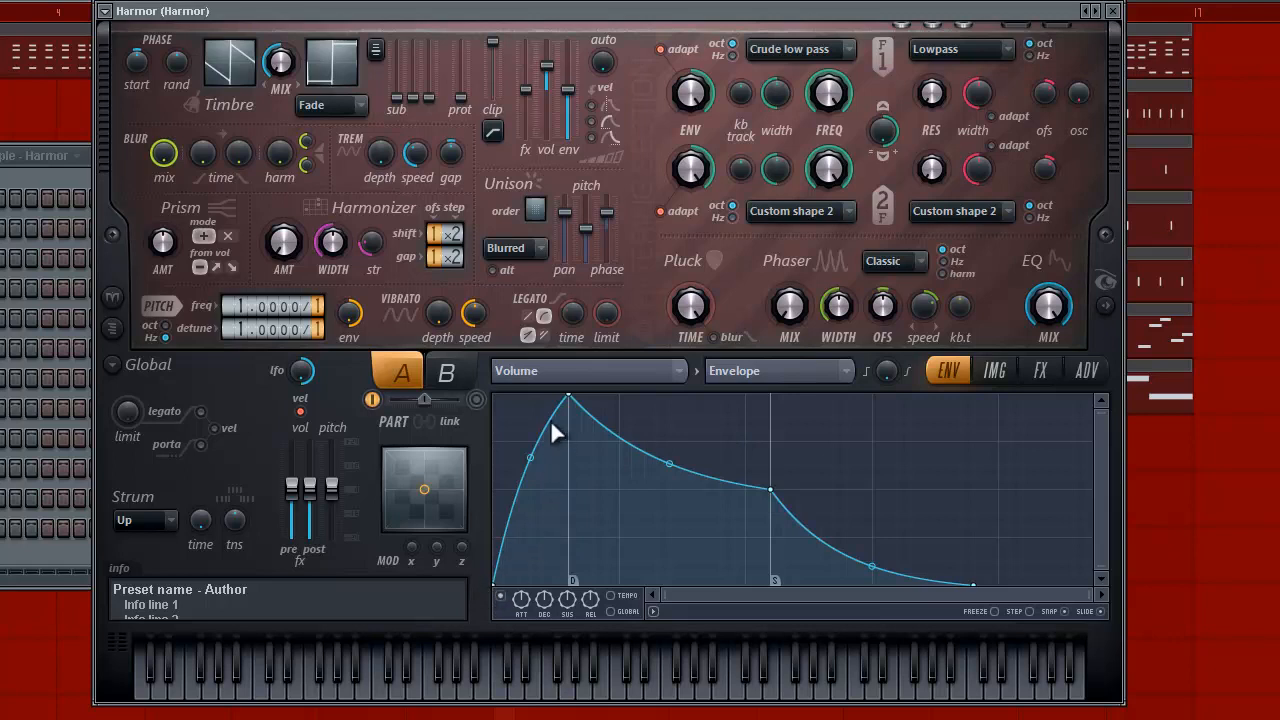
pyautogui.moveTo(548, 478)
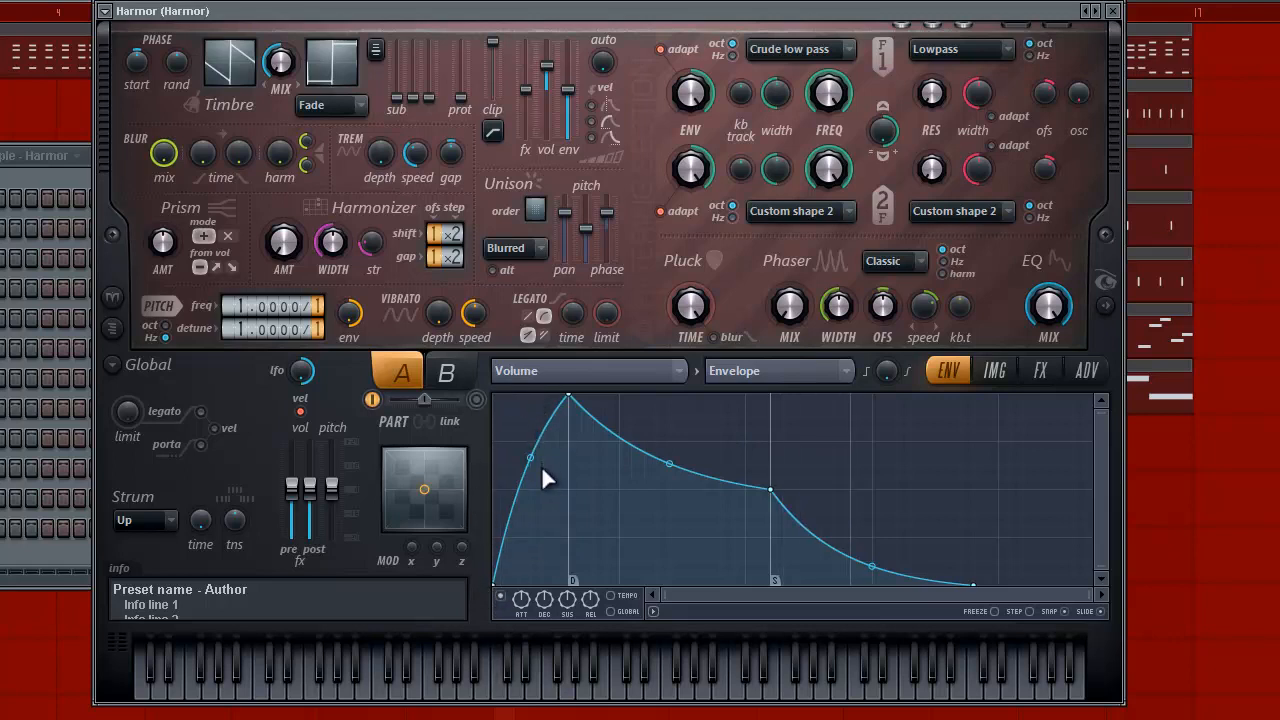
pyautogui.moveTo(524, 521)
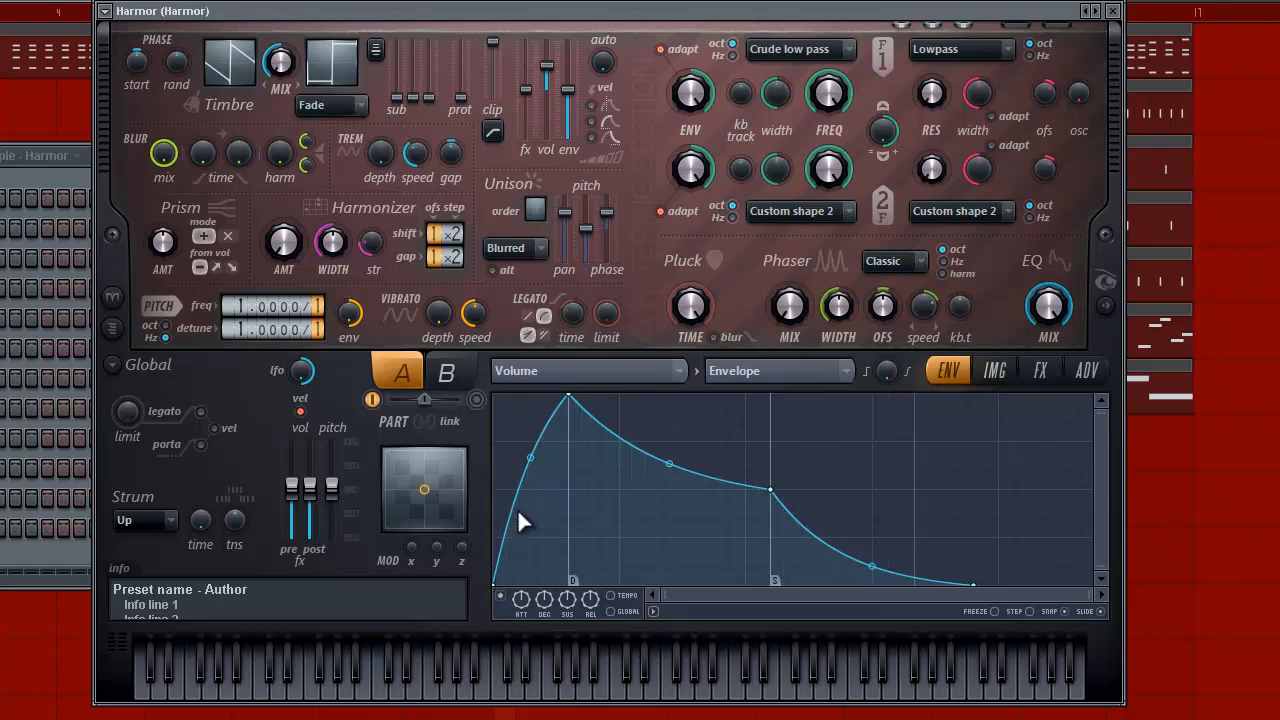
pyautogui.moveTo(537, 432)
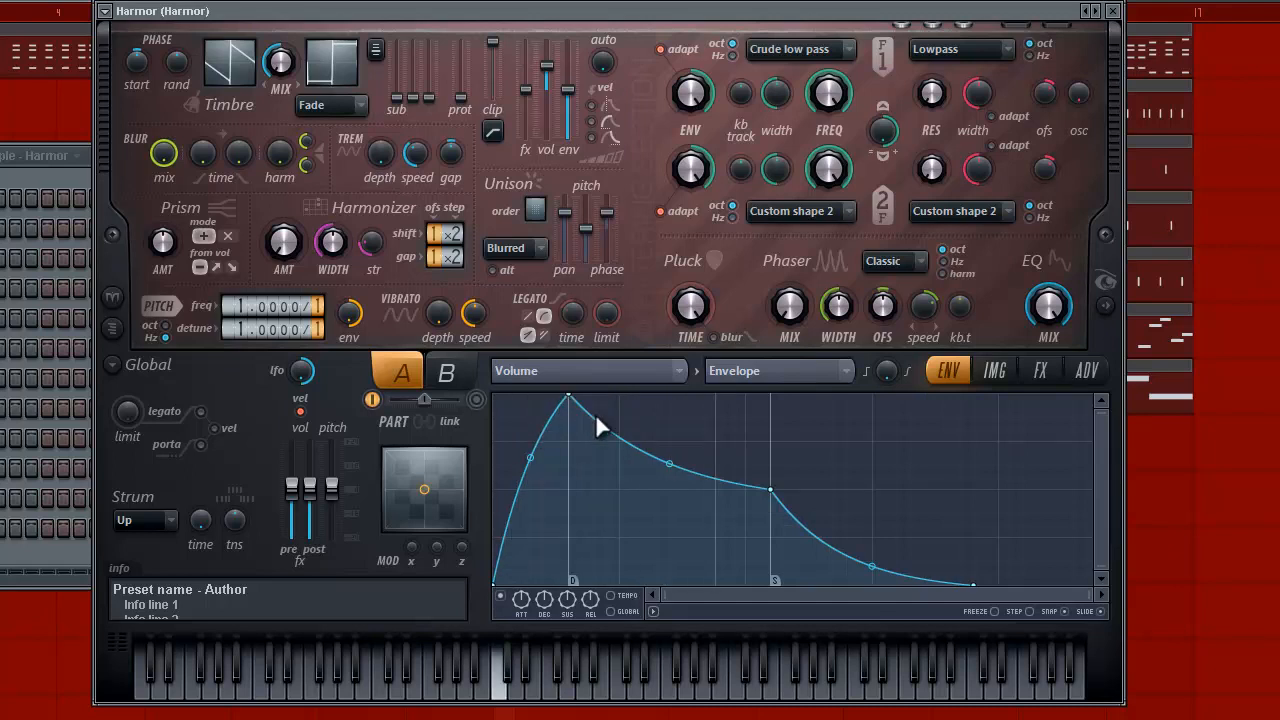
pyautogui.moveTo(788, 497)
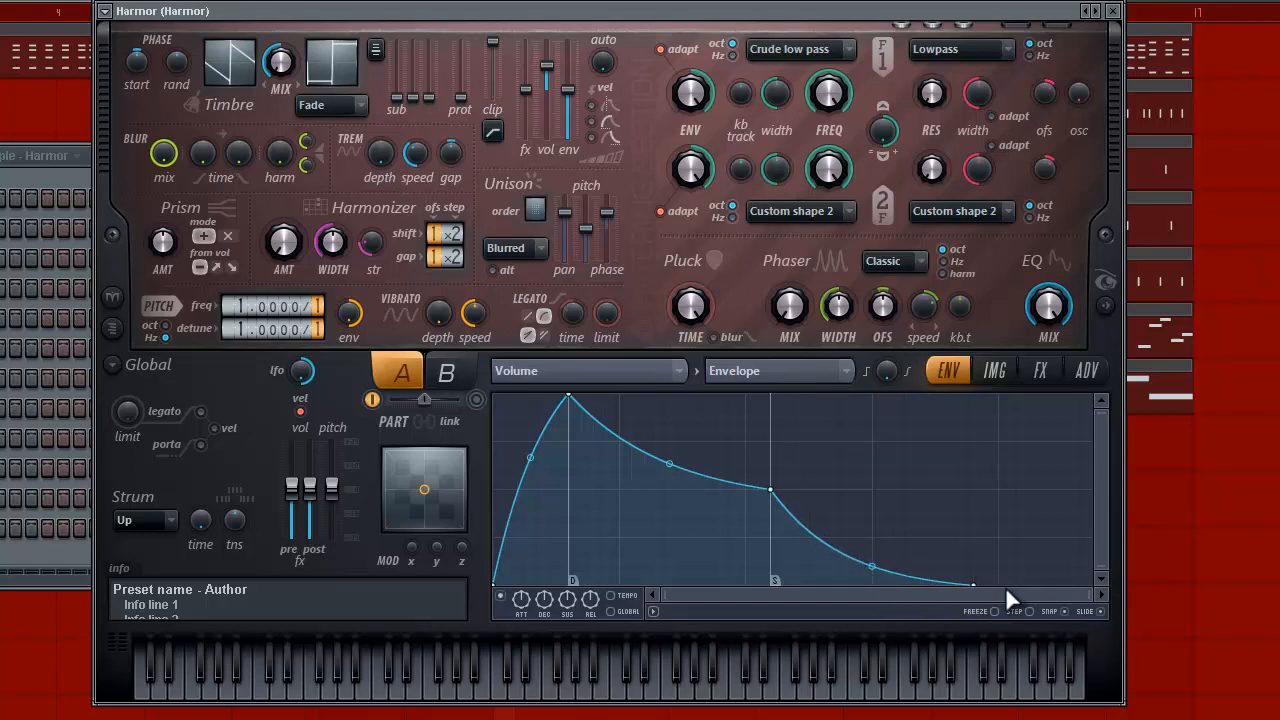
pyautogui.moveTo(783, 508)
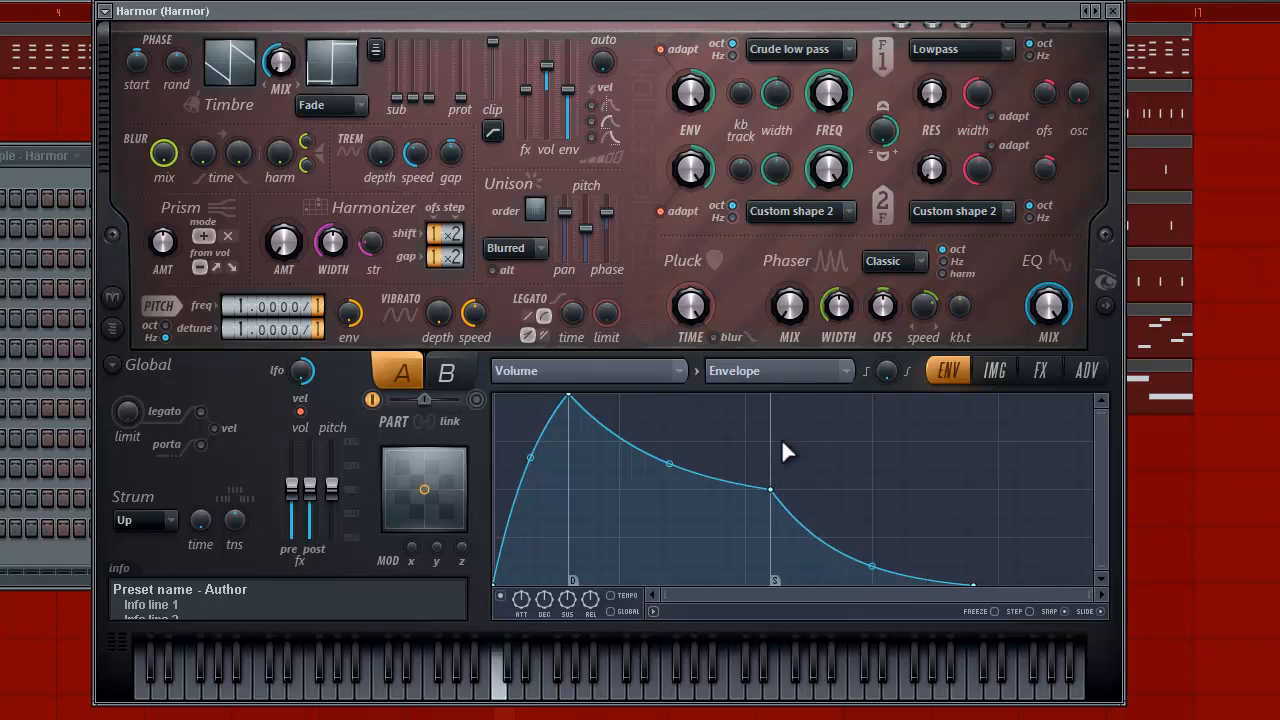
pyautogui.moveTo(585, 420)
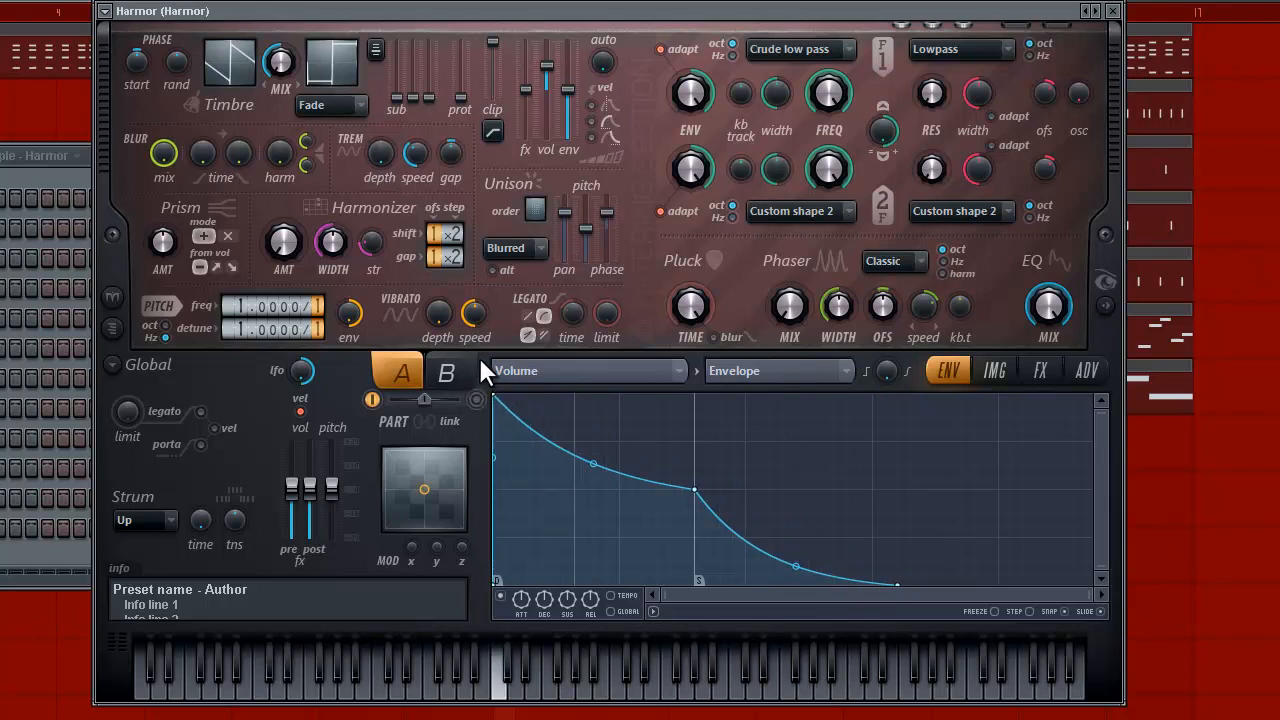
pyautogui.moveTo(490, 425)
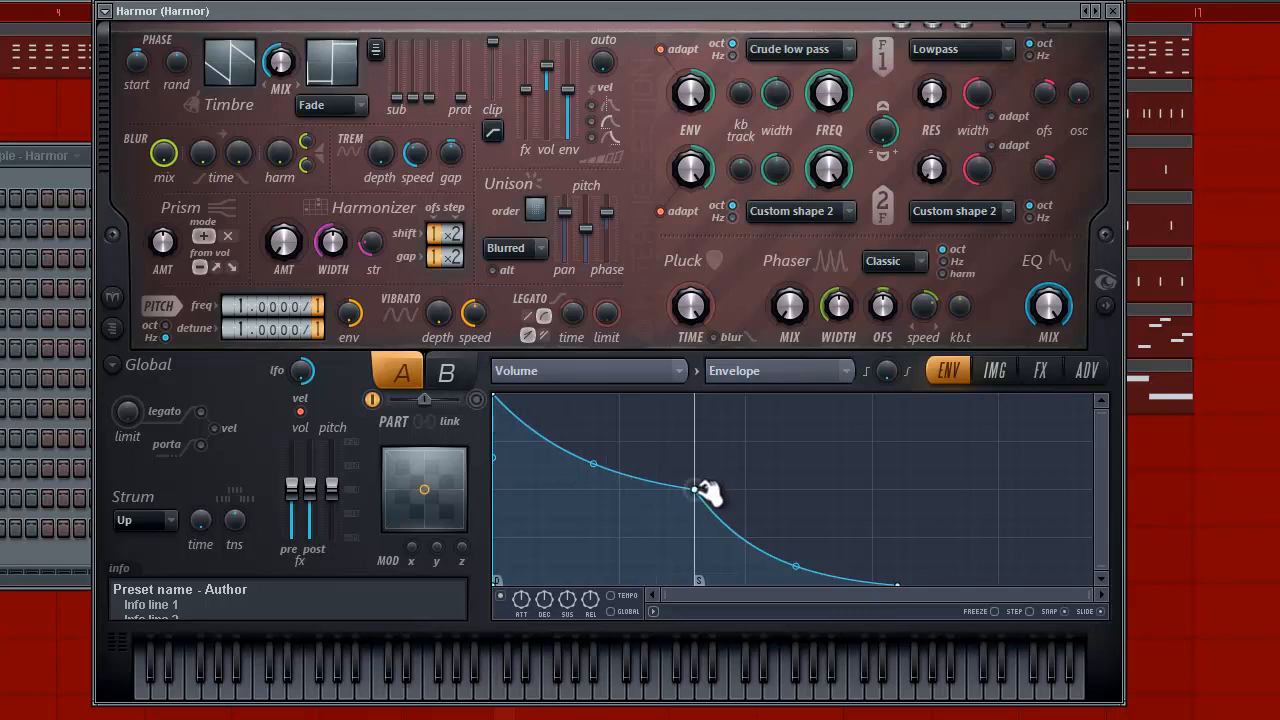
# Step: Drag the volume envelope's decay point so the level falls off much faster
pyautogui.moveTo(695, 490); pyautogui.dragTo(635, 395)
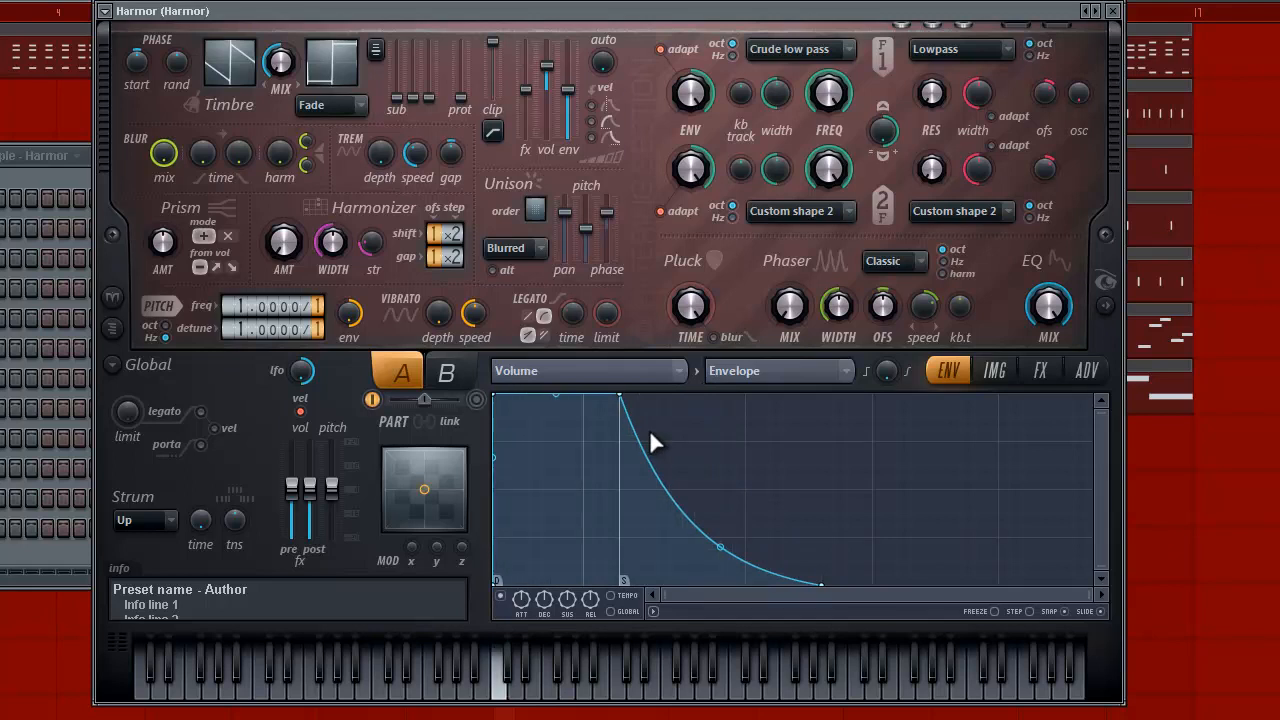
pyautogui.moveTo(658, 453)
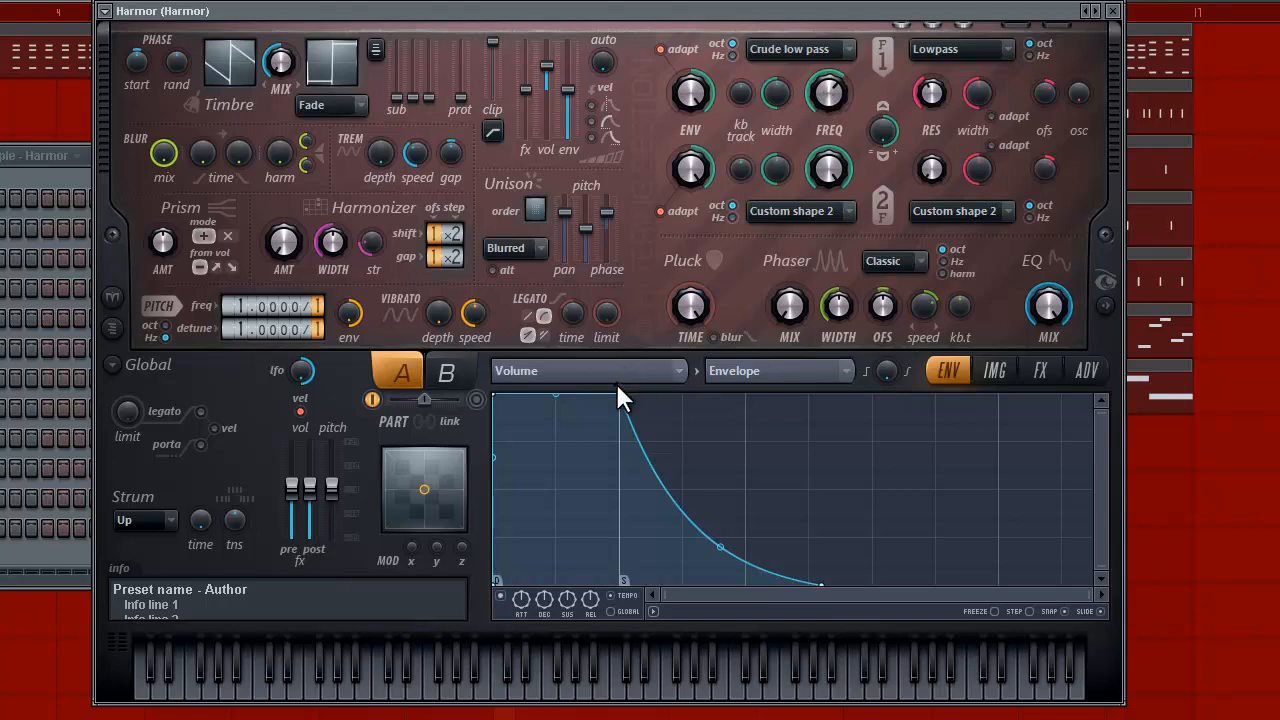
# Step: Target Filter 1 frequency and choose its LFO as the modulation source to edit
pyautogui.click(588, 370)
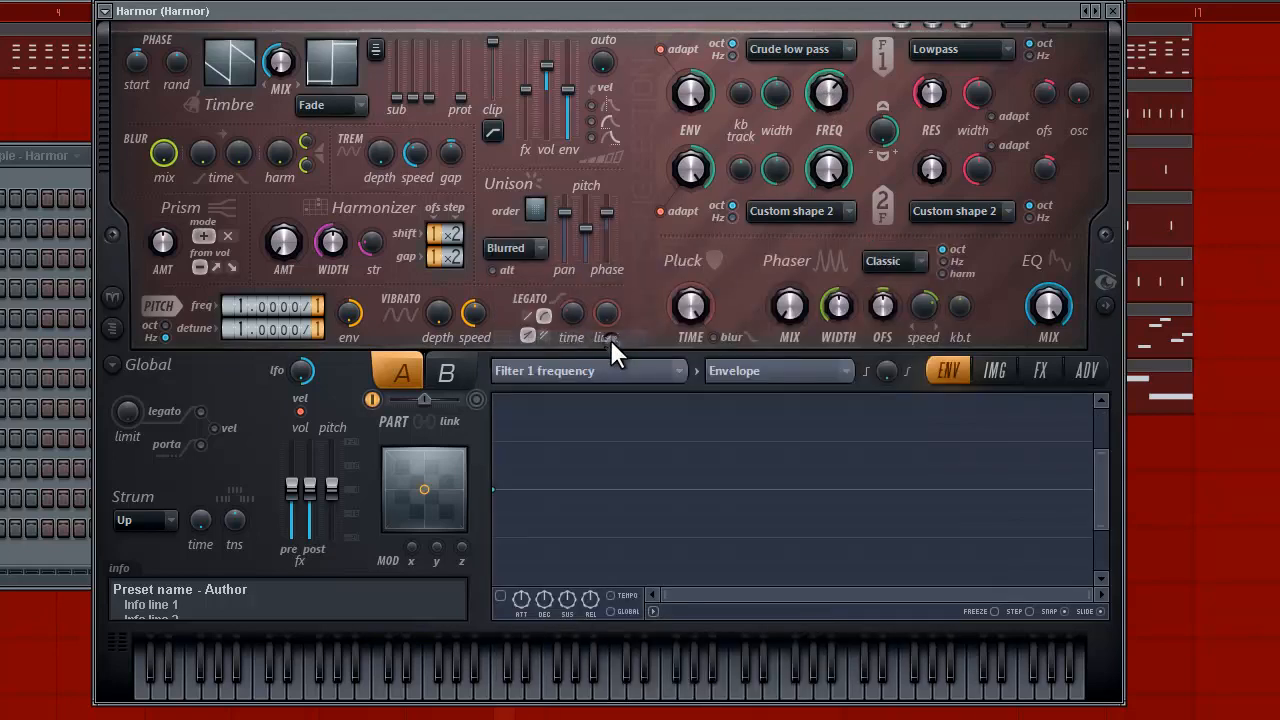
pyautogui.click(778, 370)
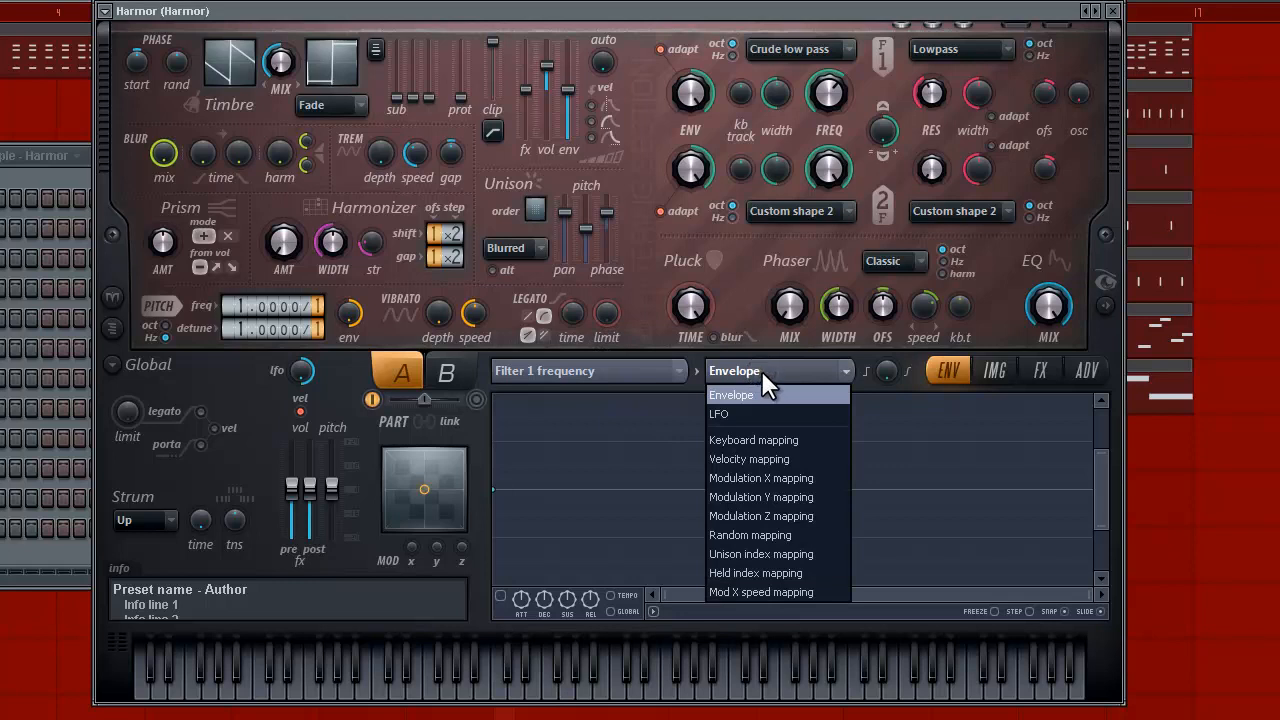
pyautogui.click(718, 414)
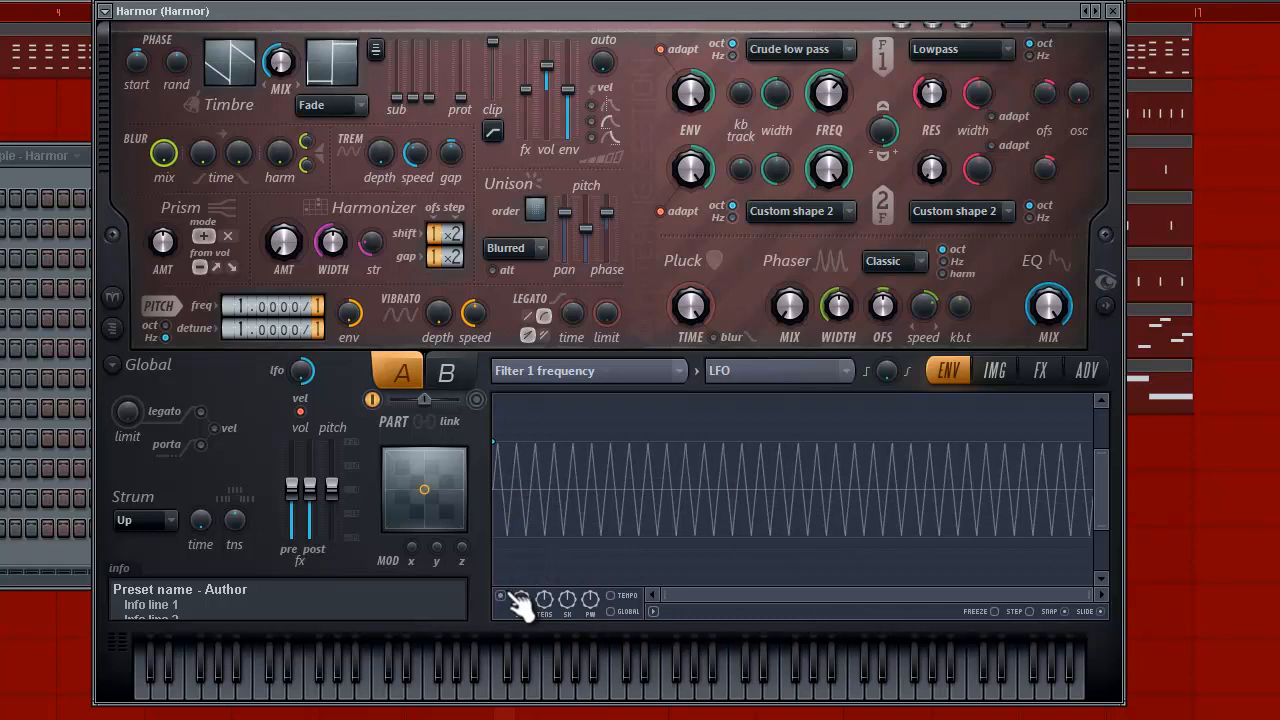
# Step: Raise the LFO tension so the triangle wave becomes narrow, sharp spikes
pyautogui.click(519, 599)
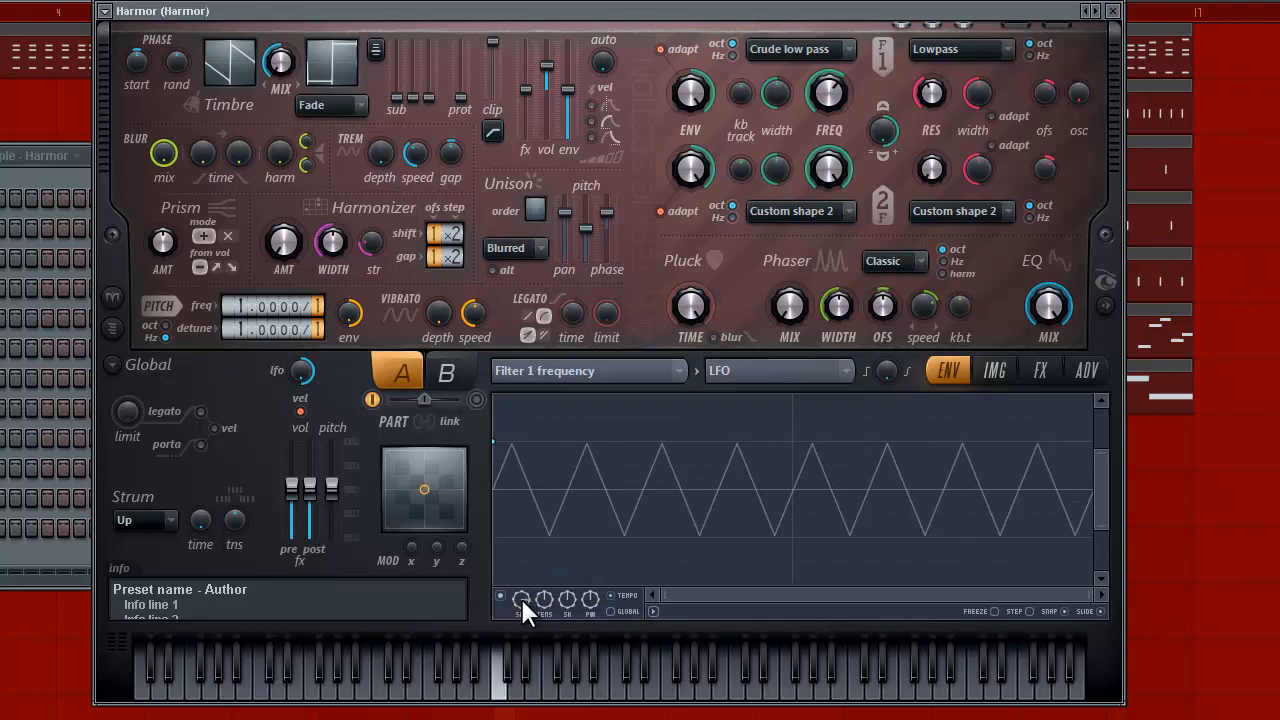
pyautogui.moveTo(545, 595)
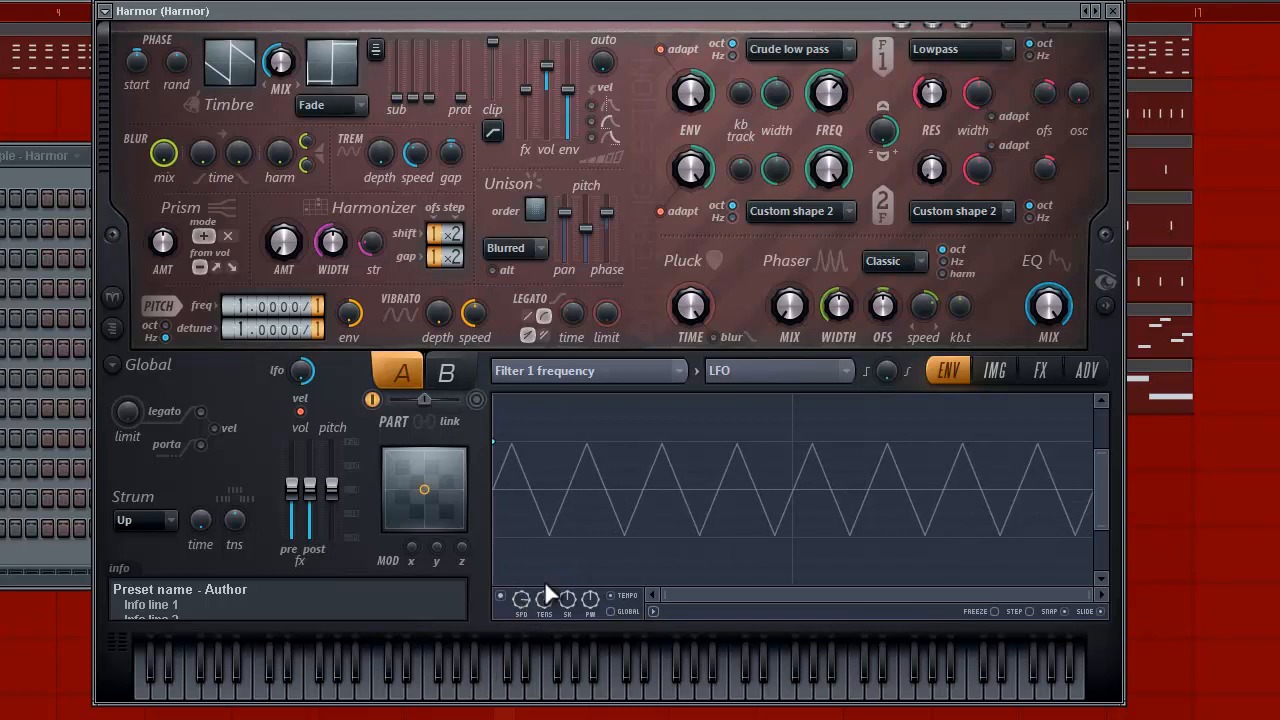
pyautogui.moveTo(585, 487)
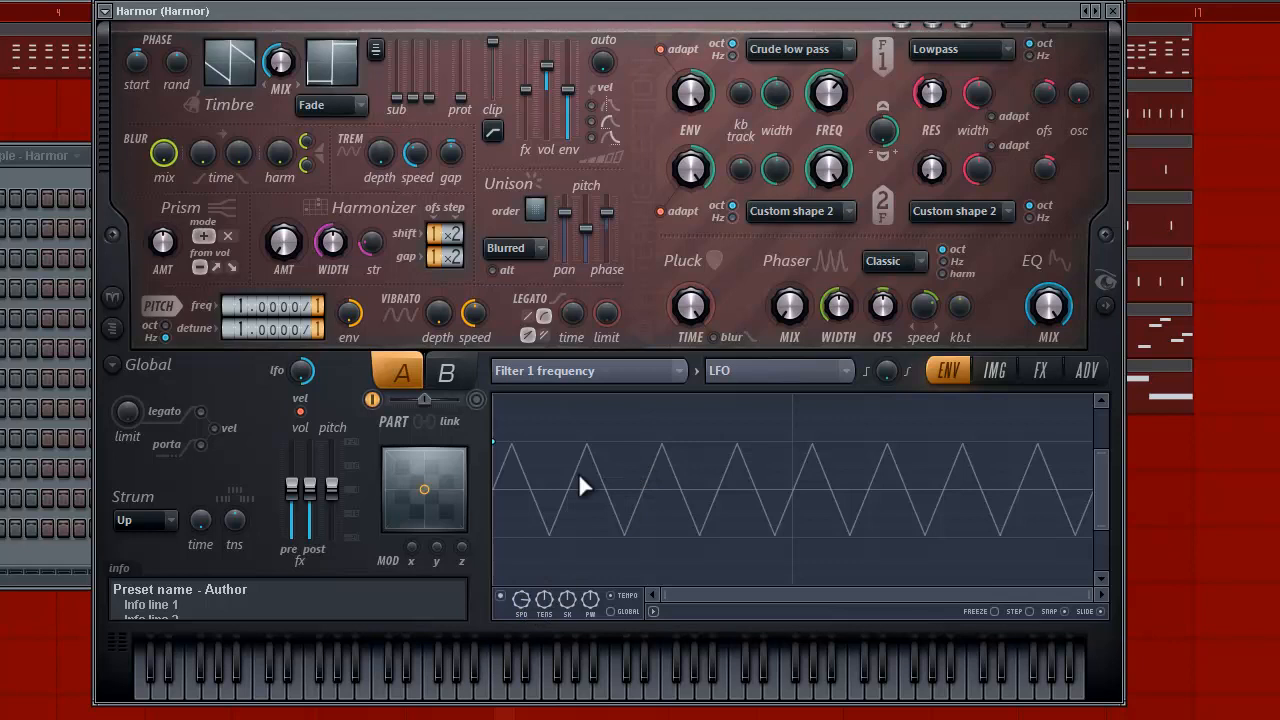
pyautogui.moveTo(474, 313); pyautogui.dragTo(480, 295)
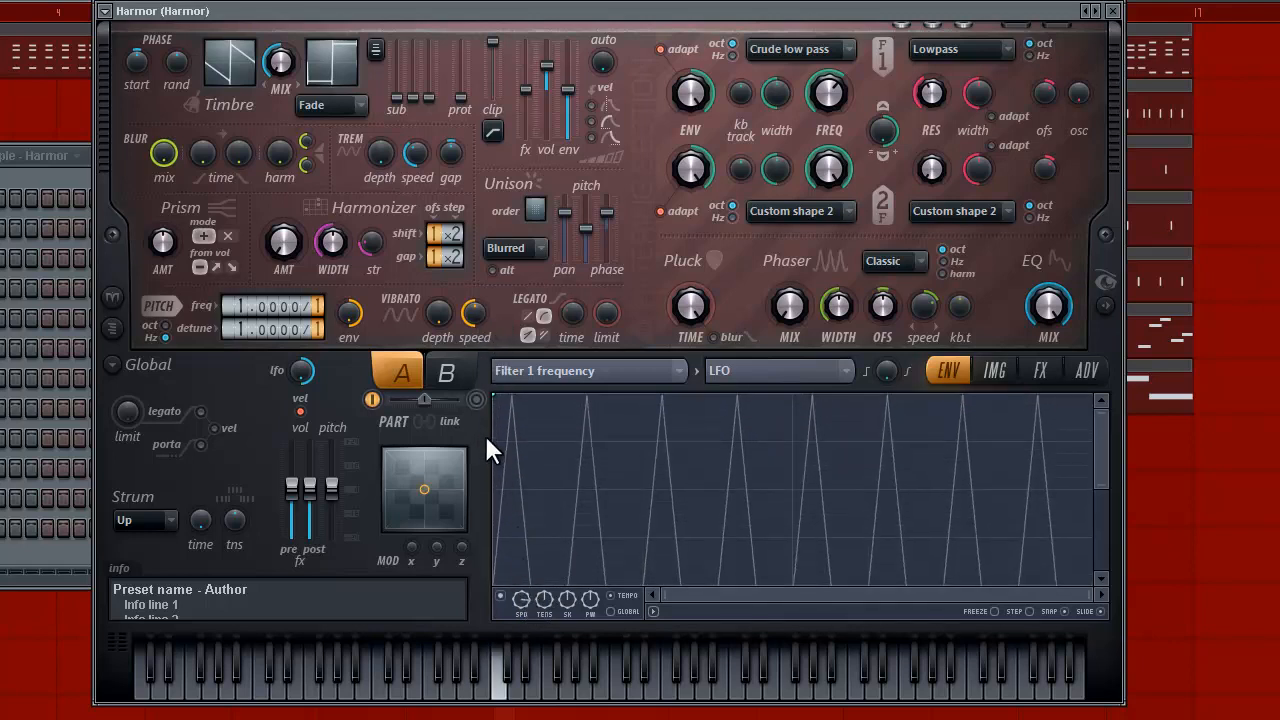
pyautogui.moveTo(540, 560)
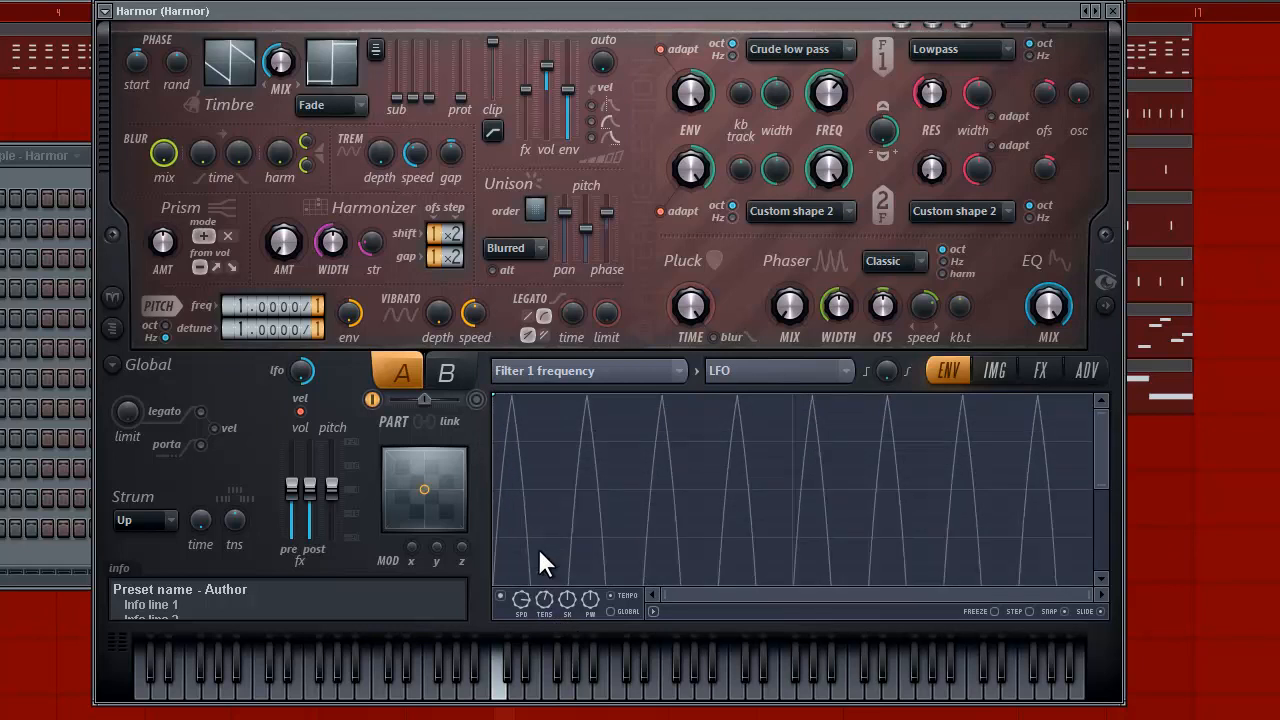
pyautogui.click(520, 598)
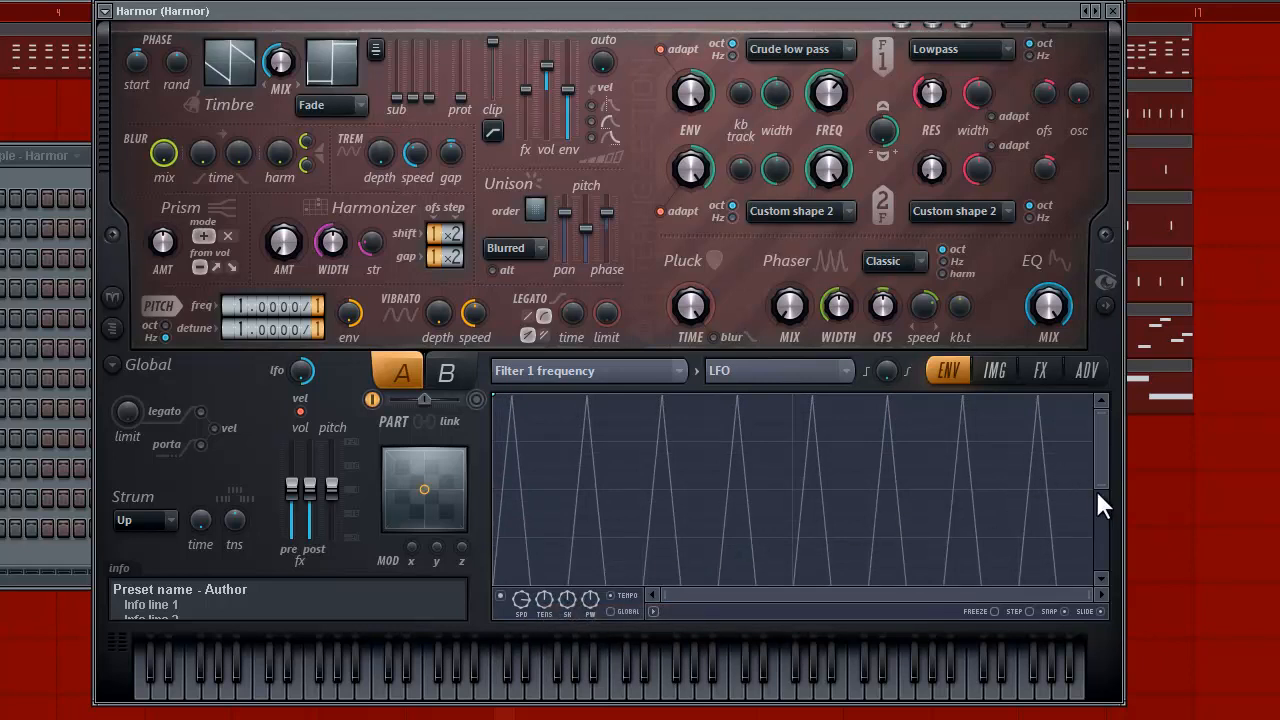
pyautogui.moveTo(655, 517)
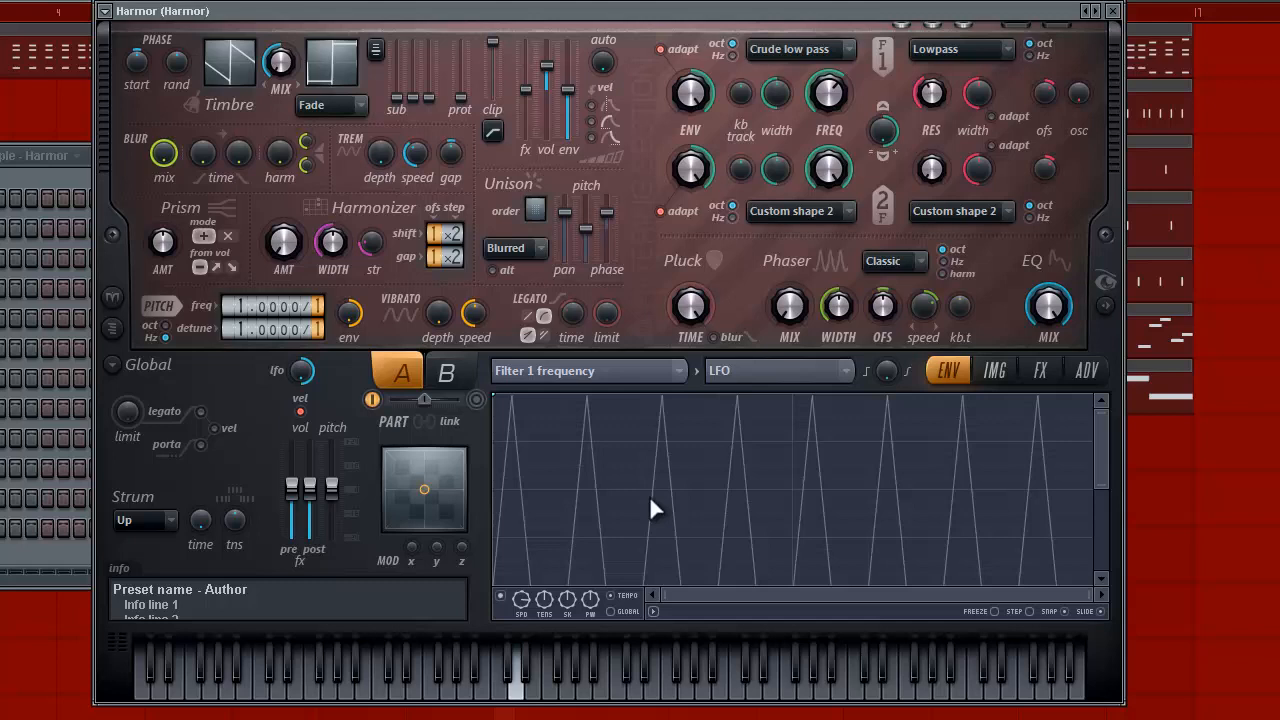
pyautogui.moveTo(560, 390)
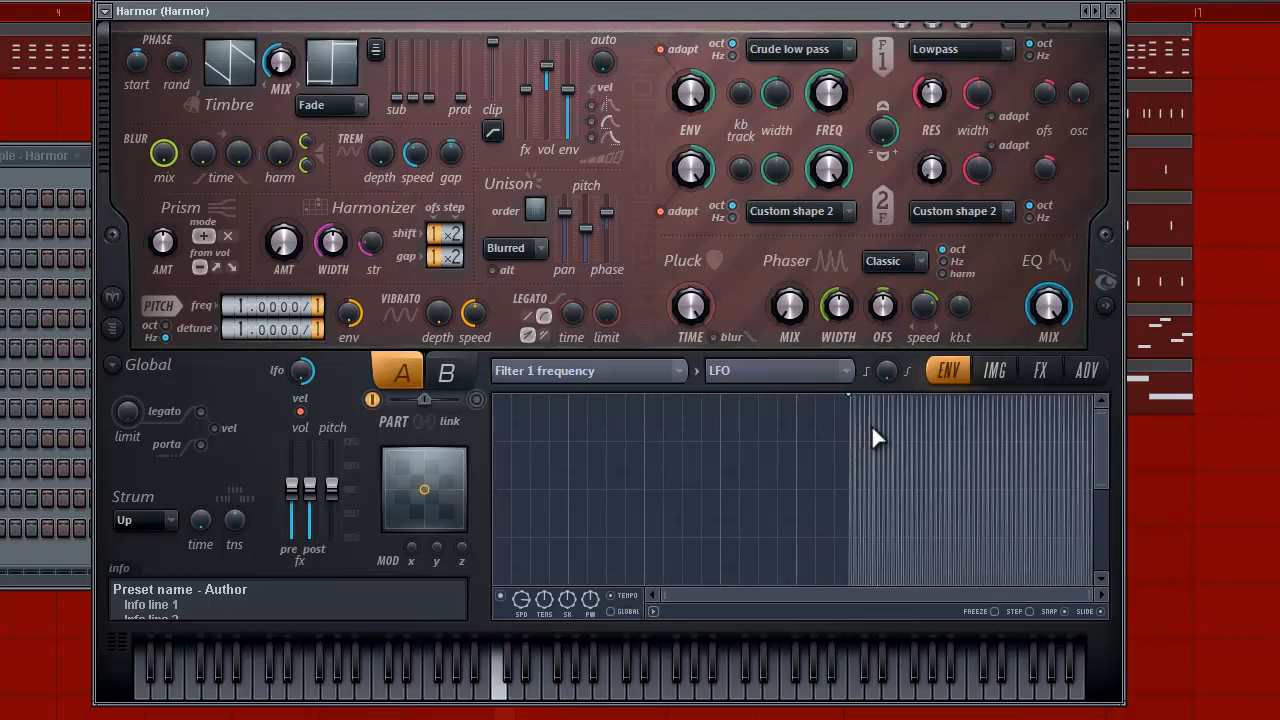
pyautogui.moveTo(1225, 460)
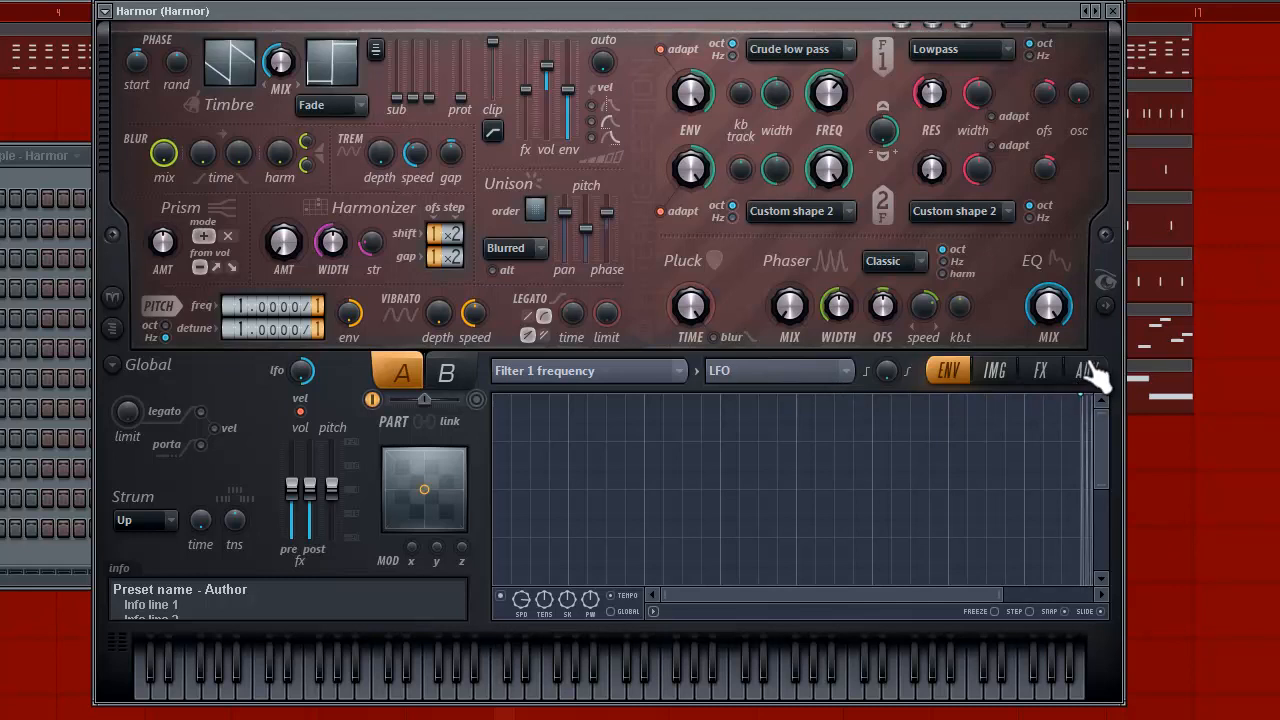
pyautogui.moveTo(1075, 400)
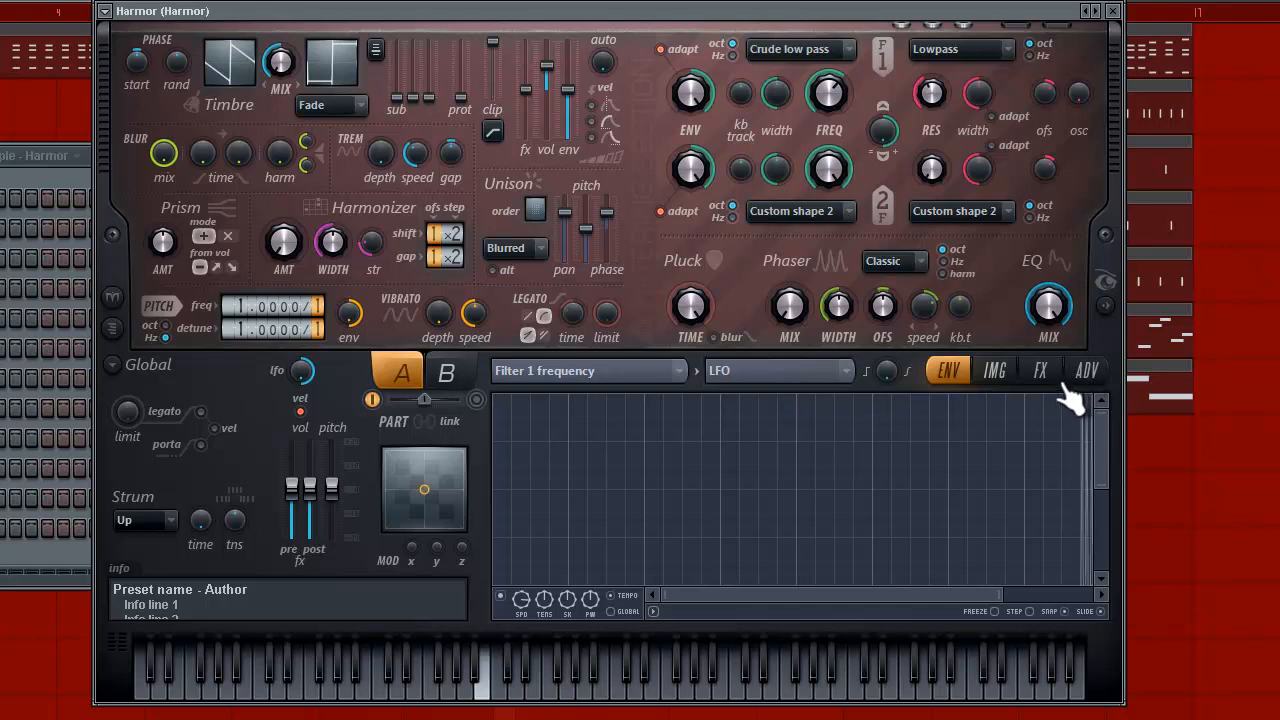
pyautogui.moveTo(1060, 405)
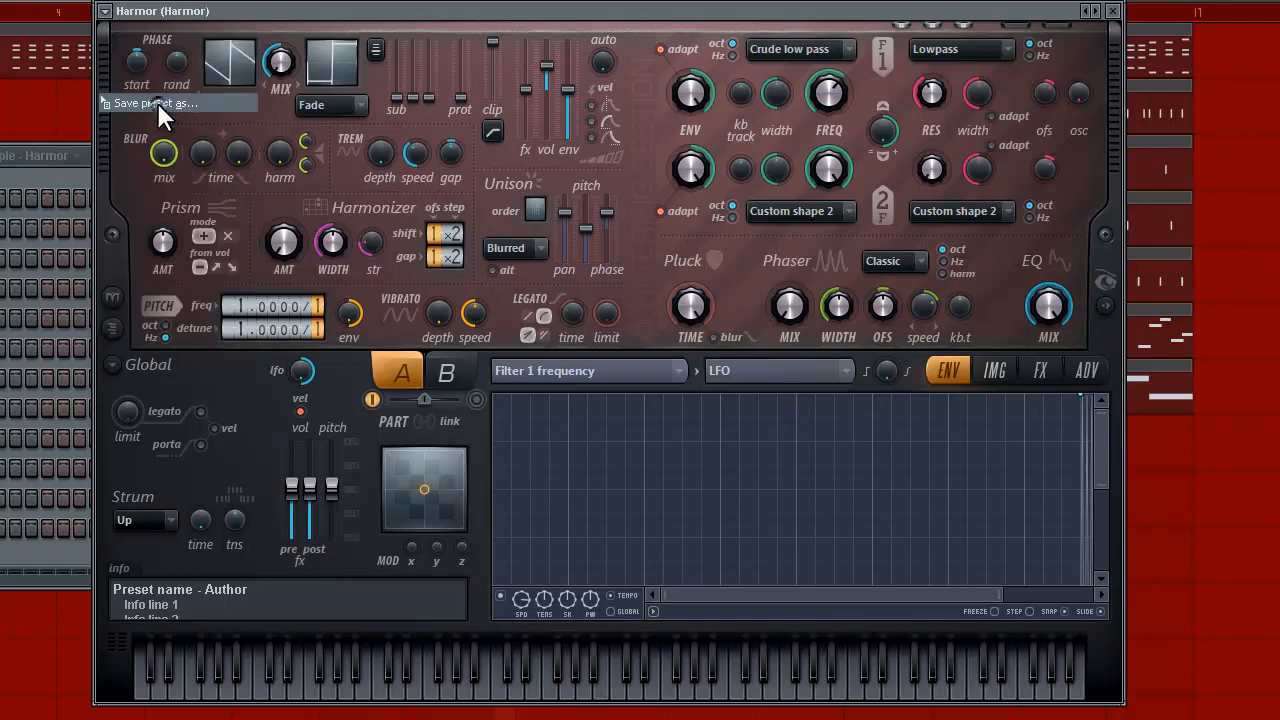
# Step: Save the patch as a new whople-named preset inside the Dan-D folder
pyautogui.click(152, 103)
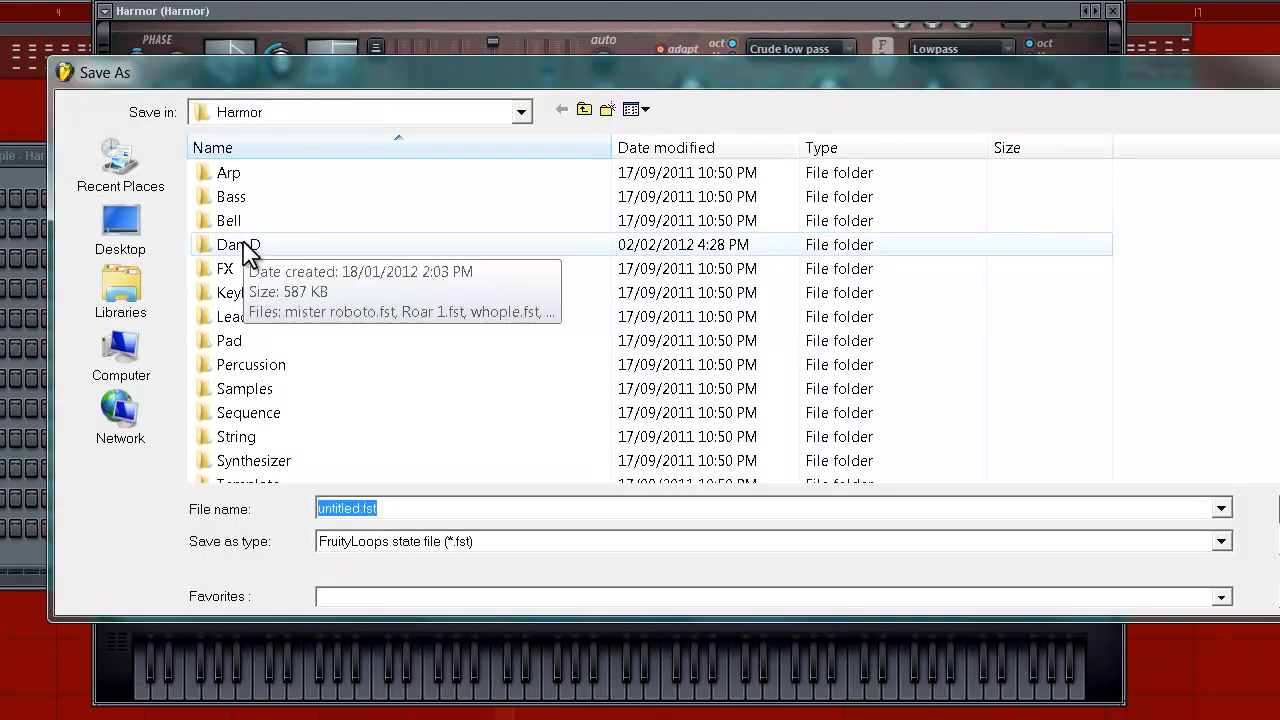
pyautogui.doubleClick(238, 244)
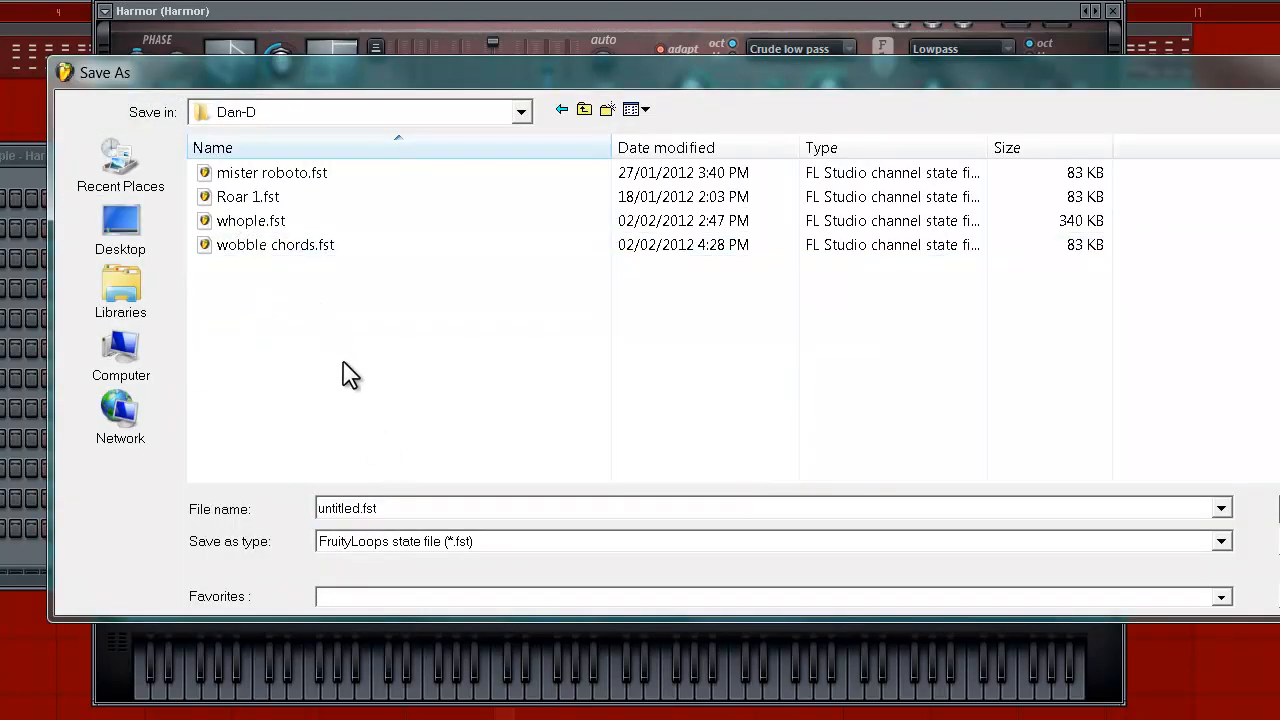
pyautogui.write('WHO')
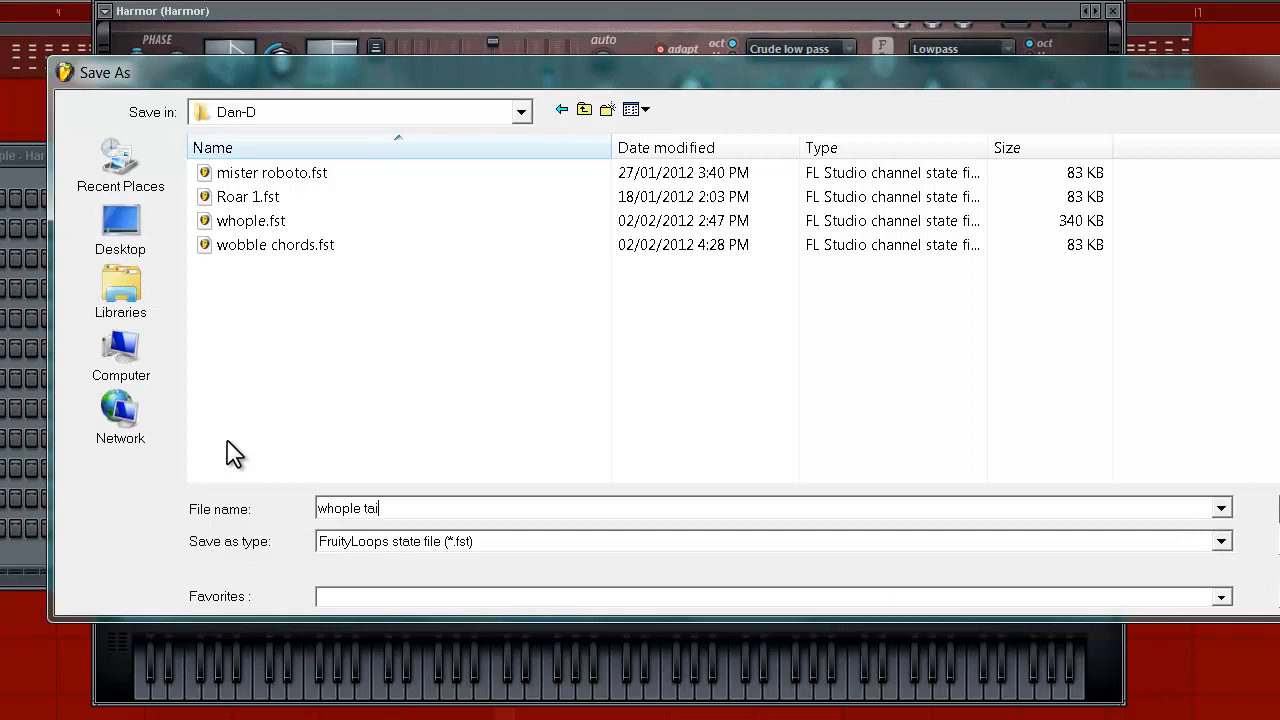
pyautogui.write('ls4')
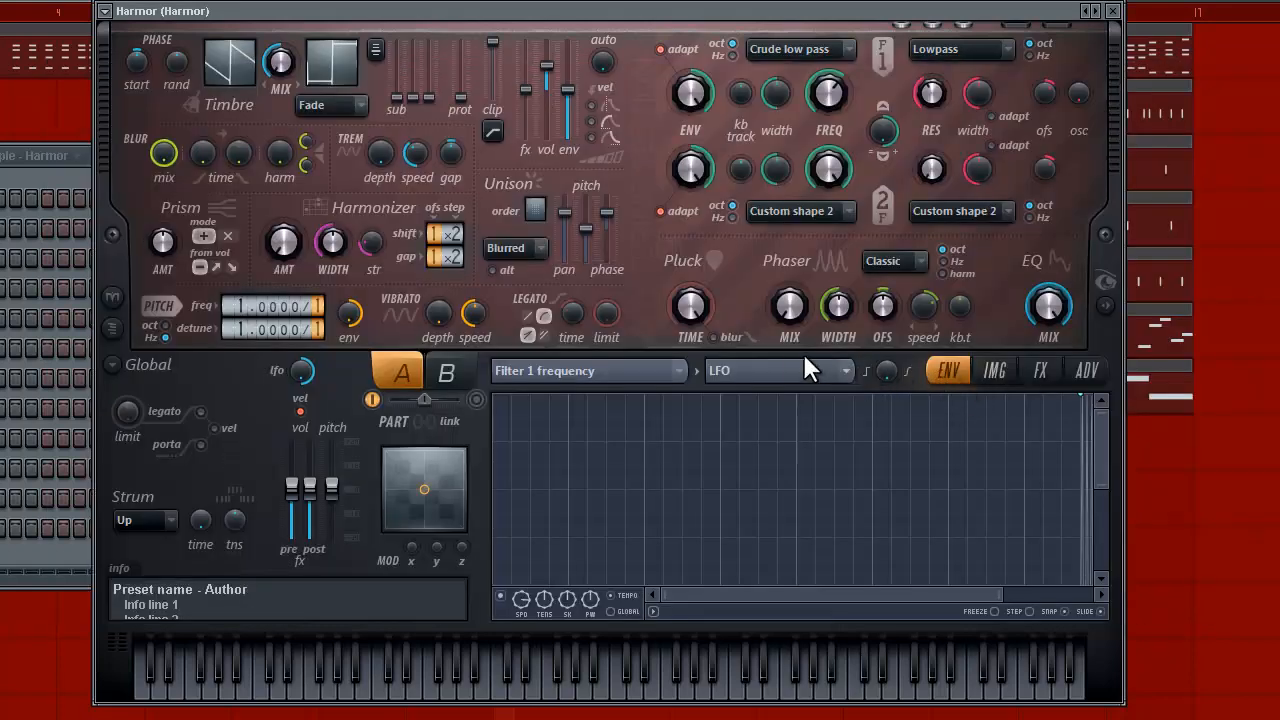
pyautogui.moveTo(808, 320)
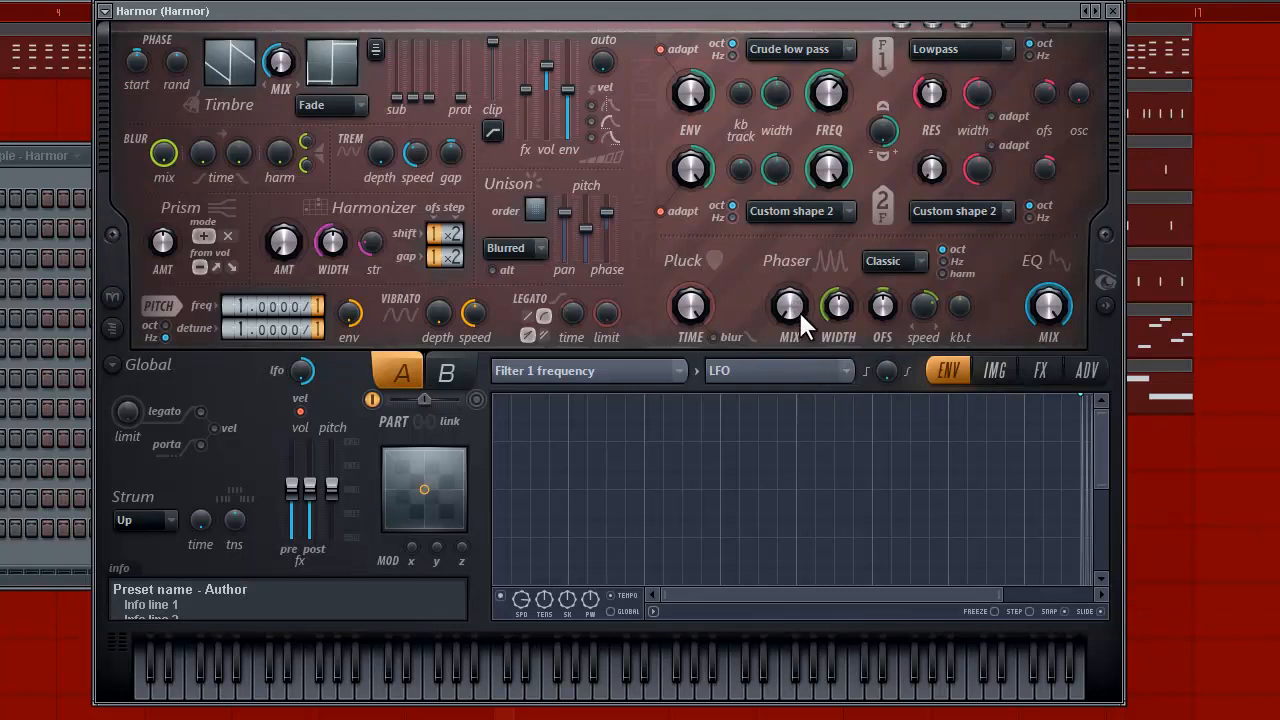
pyautogui.moveTo(765, 275)
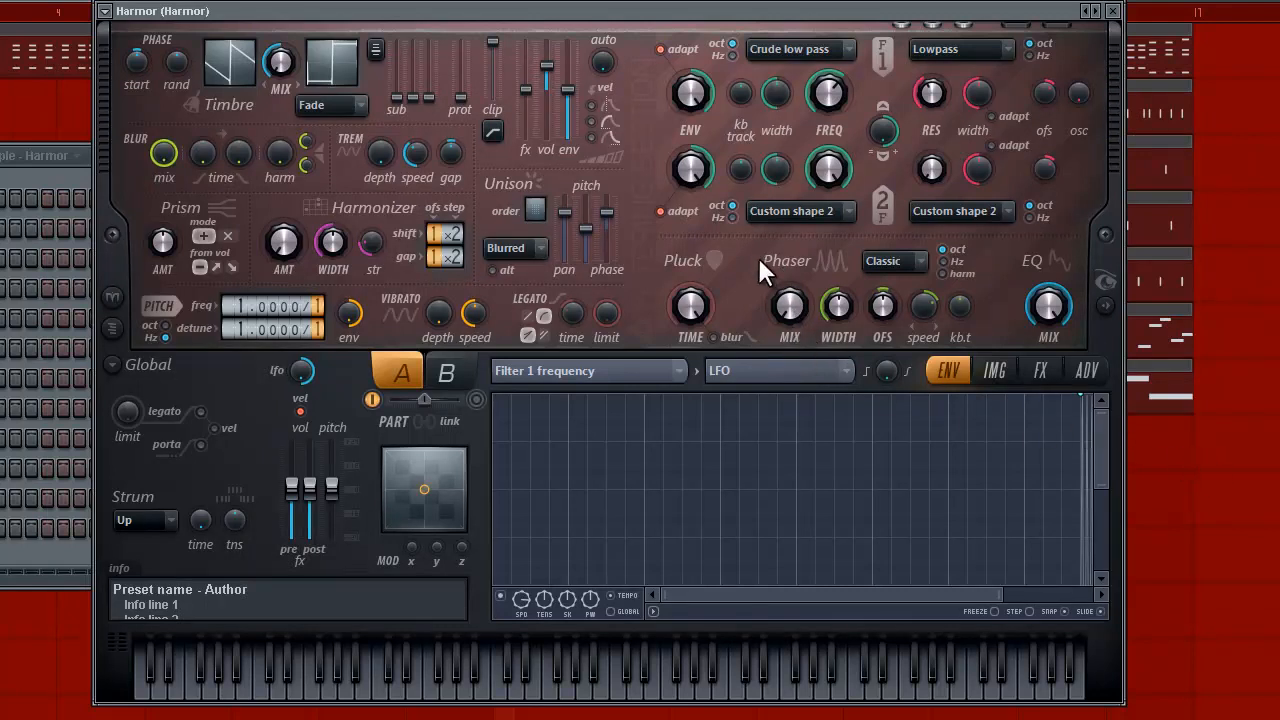
pyautogui.moveTo(130, 45)
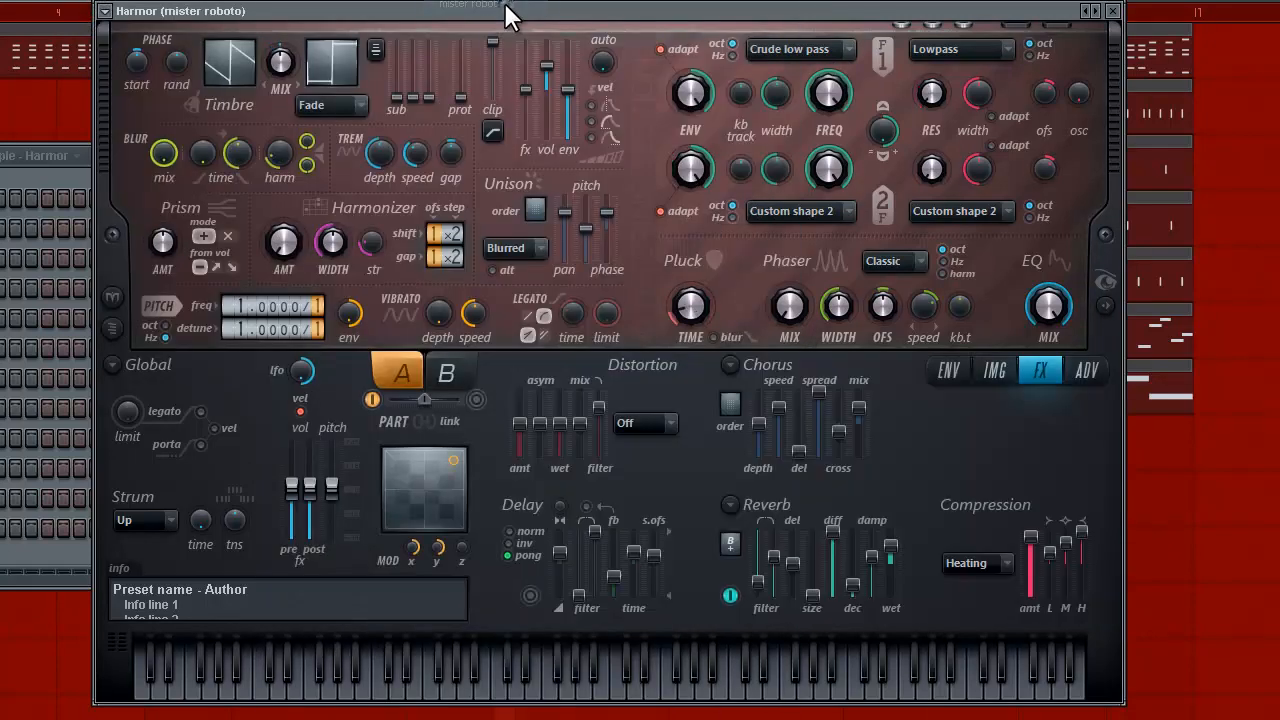
pyautogui.moveTo(510, 45)
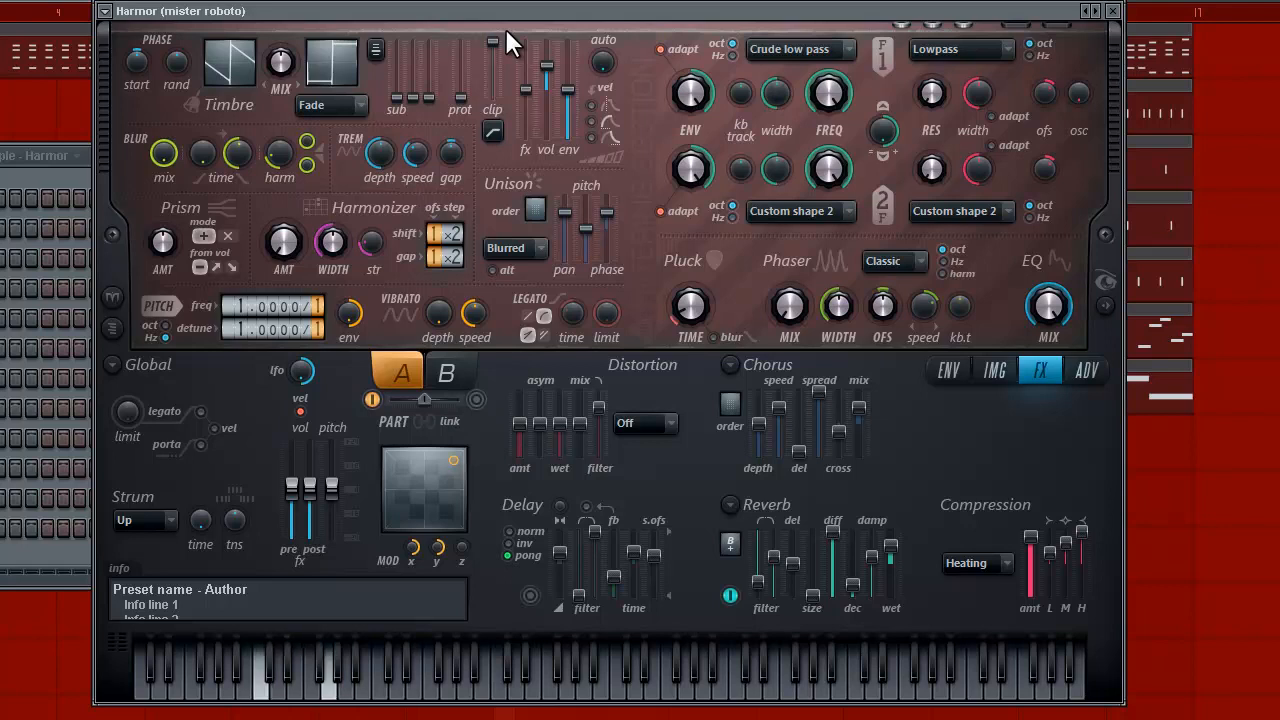
pyautogui.moveTo(870, 65)
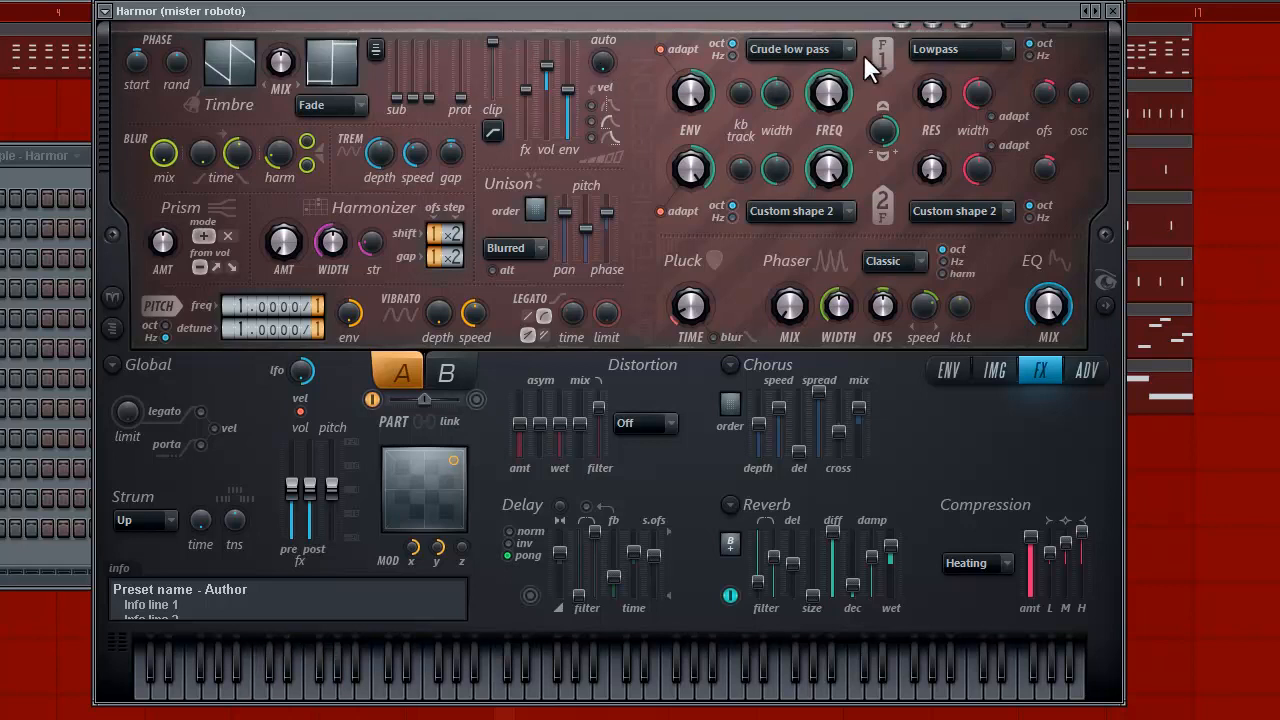
pyautogui.moveTo(740, 95)
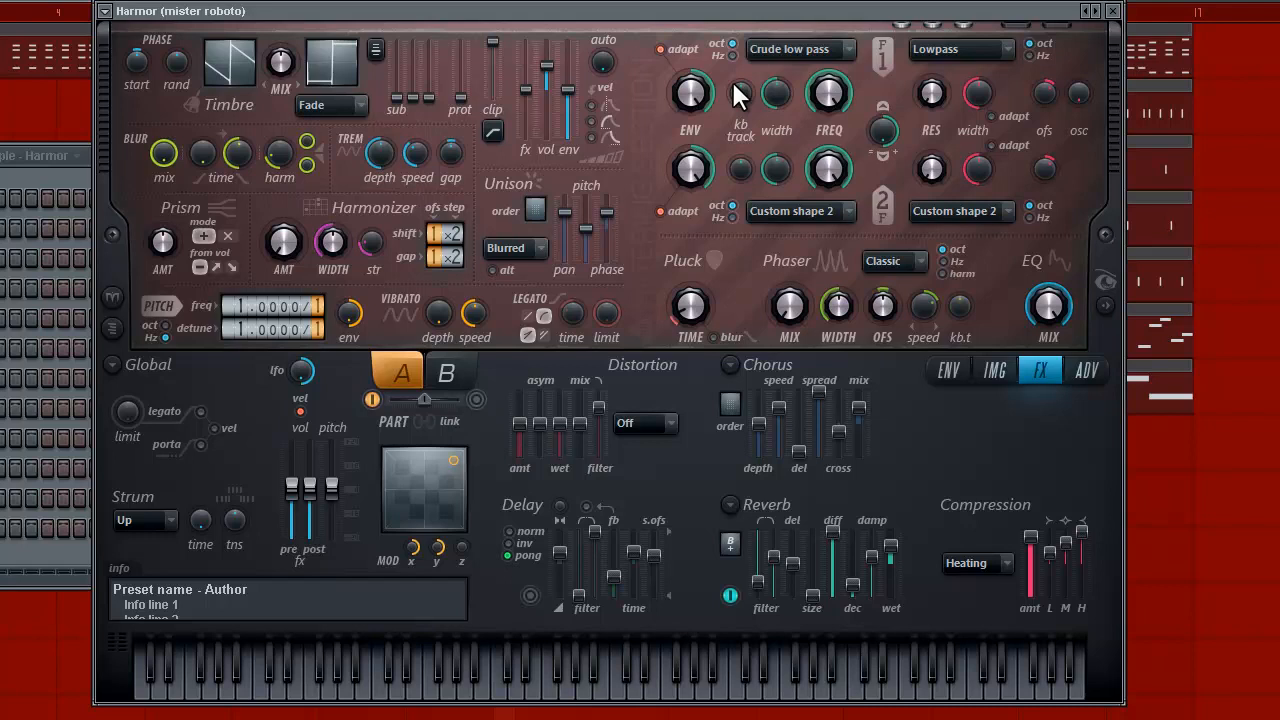
pyautogui.moveTo(248, 480)
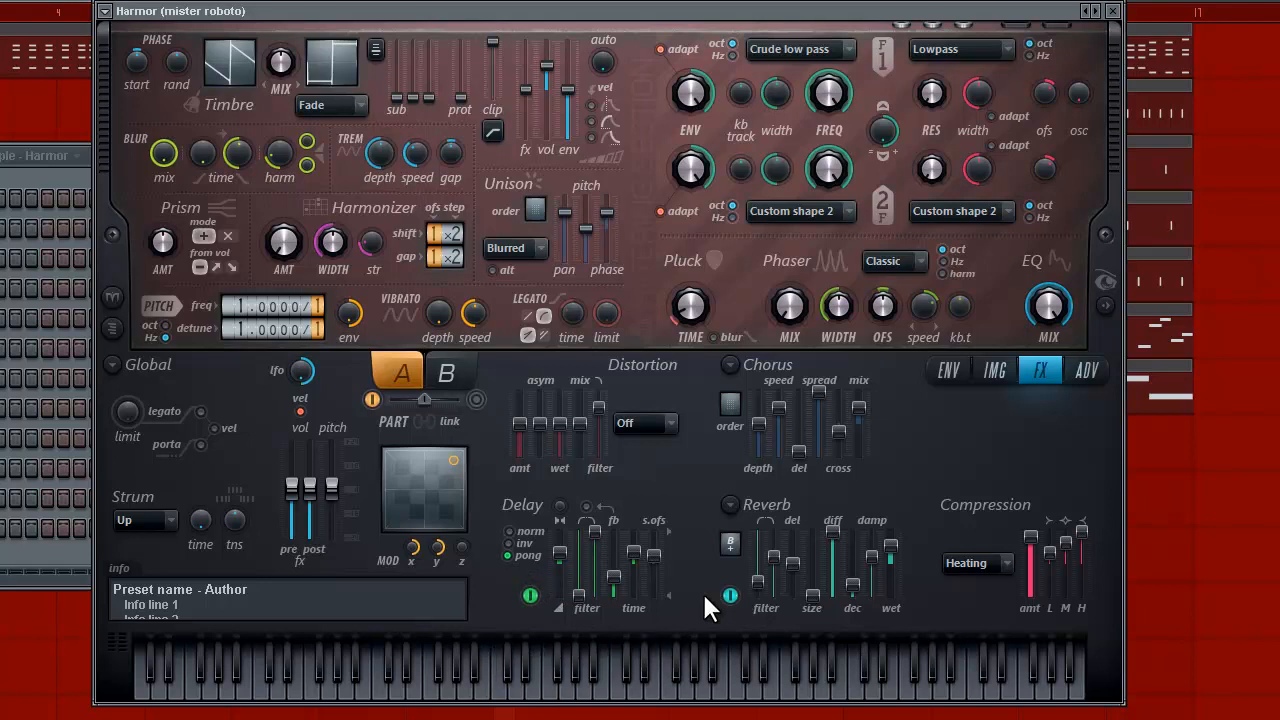
pyautogui.moveTo(1010, 270)
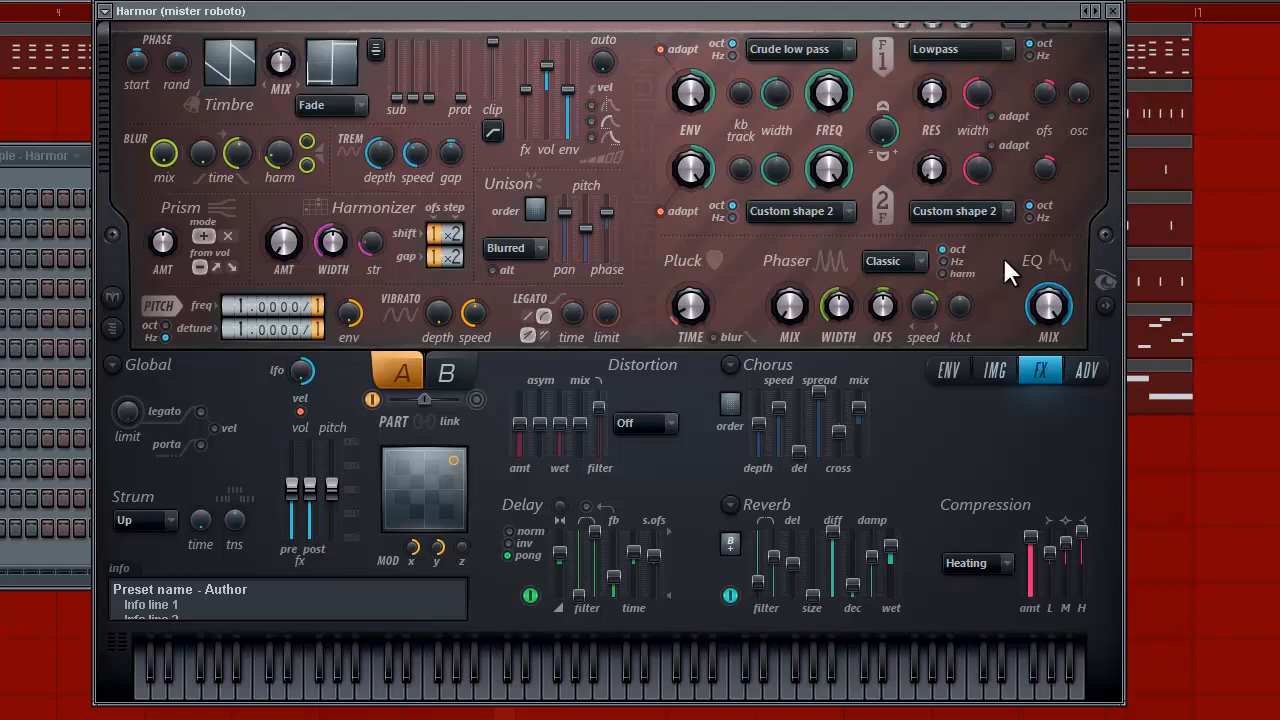
pyautogui.moveTo(610, 30)
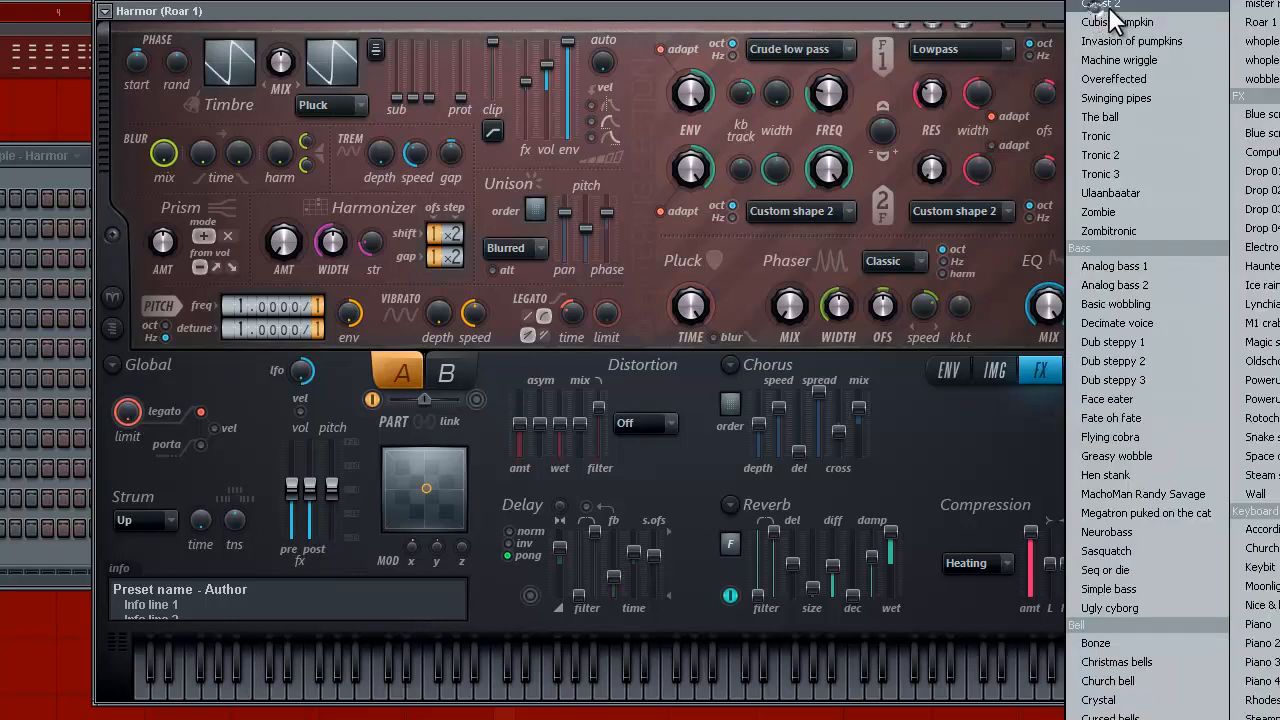
# Step: Pick a different preset from Harmor's preset list
pyautogui.click(1261, 40)
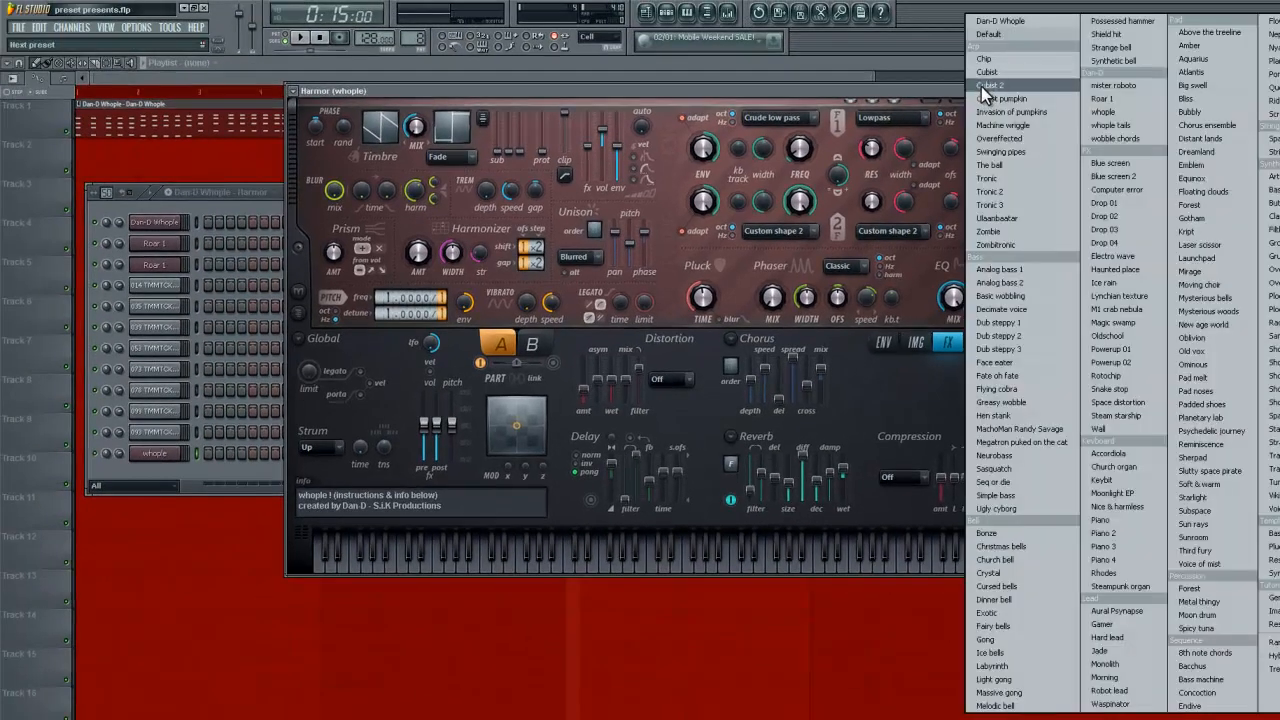
pyautogui.moveTo(1110, 125)
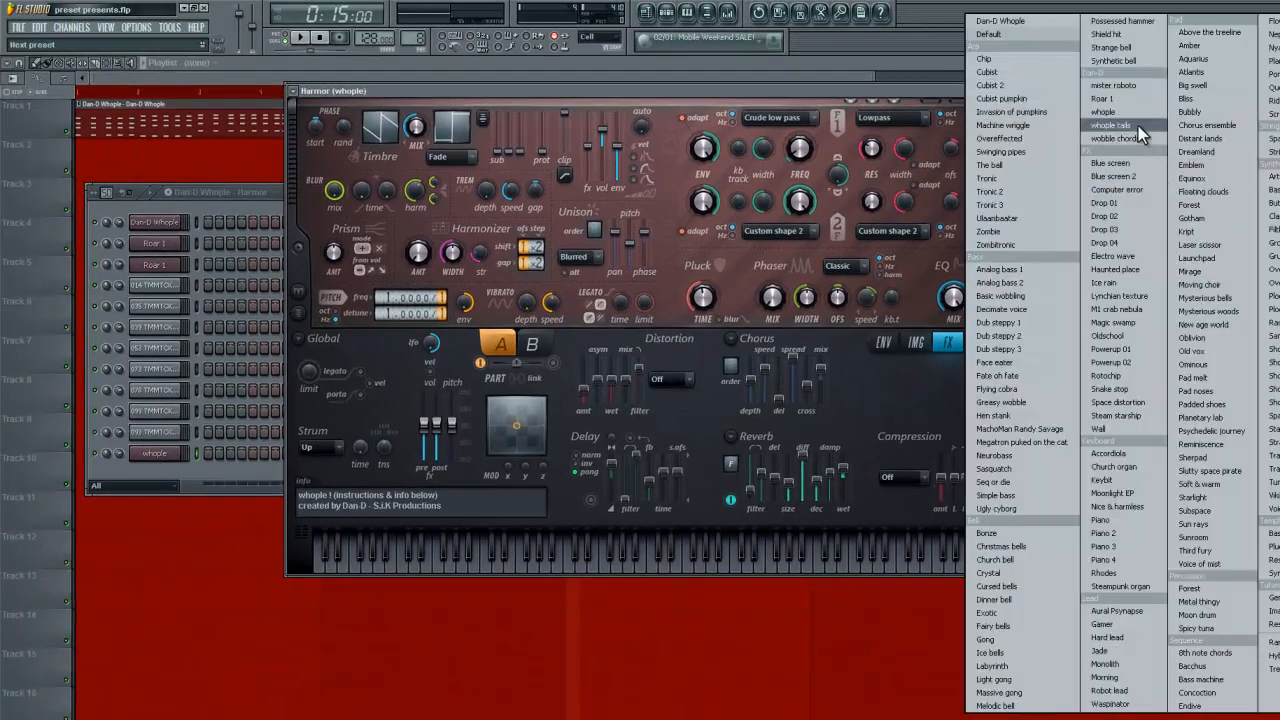
# Step: Load the 'whople tails' preset, then close the Harmor window
pyautogui.click(1110, 125)
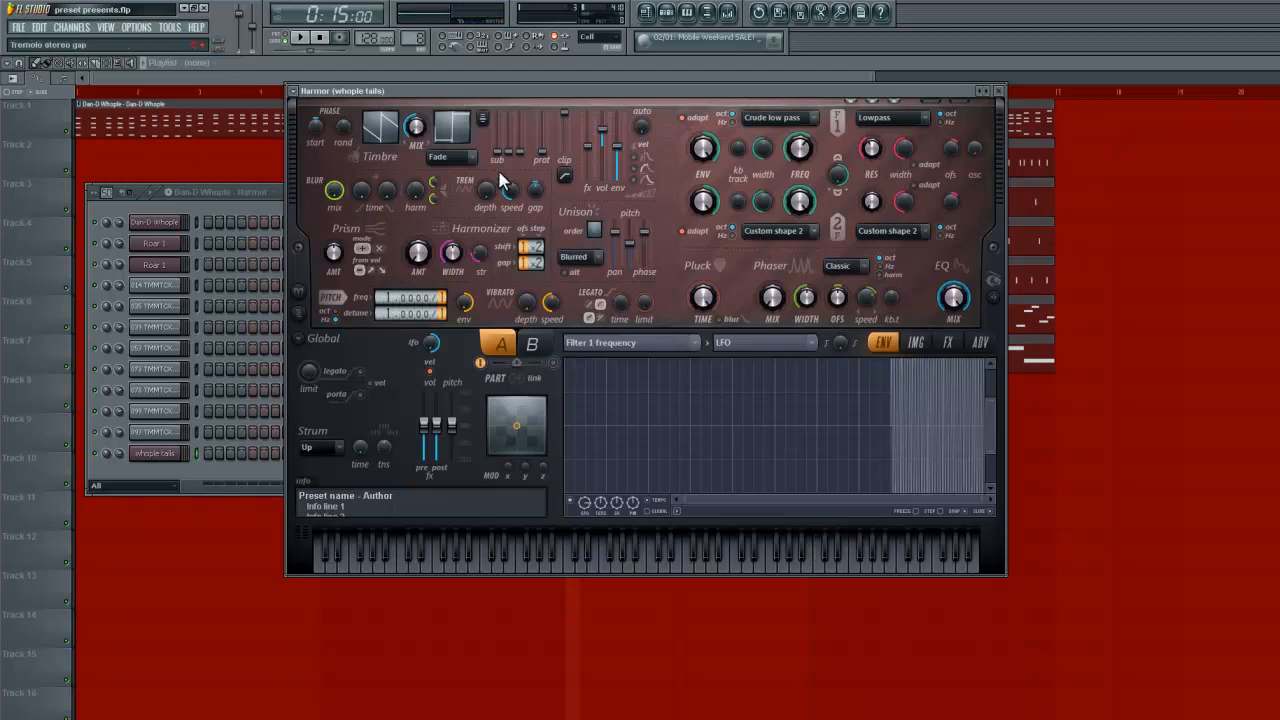
pyautogui.click(999, 90)
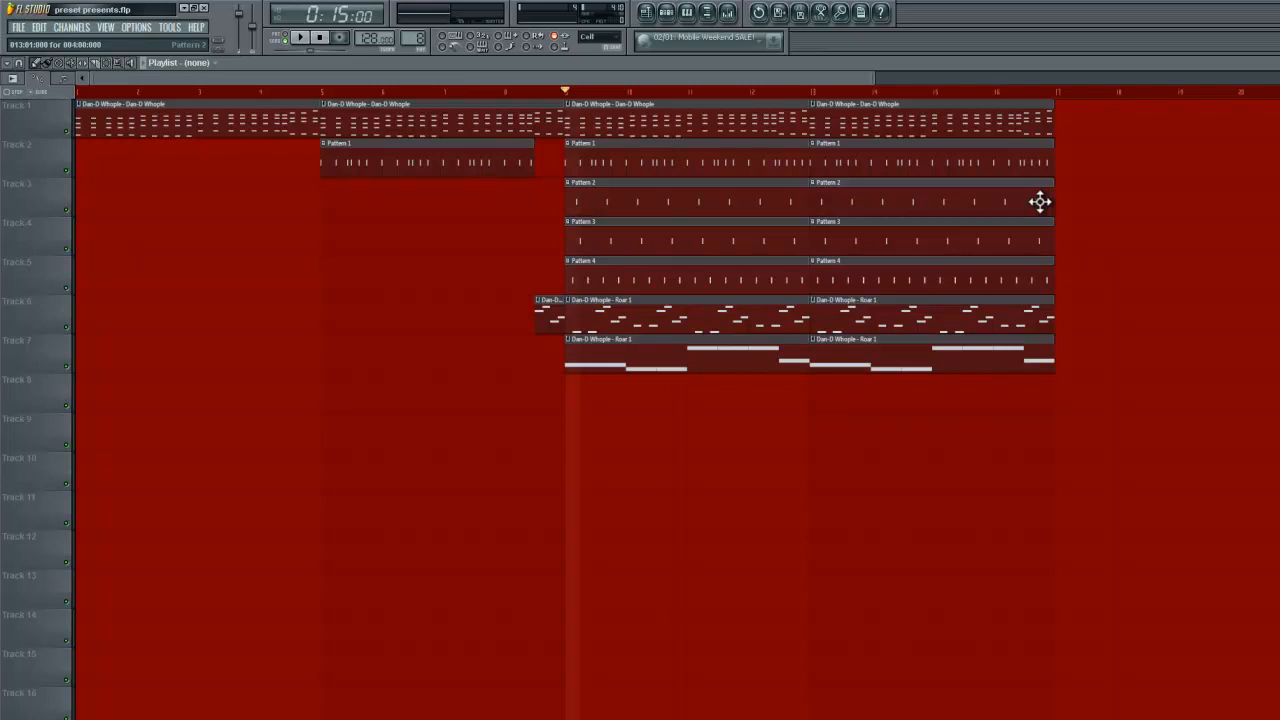